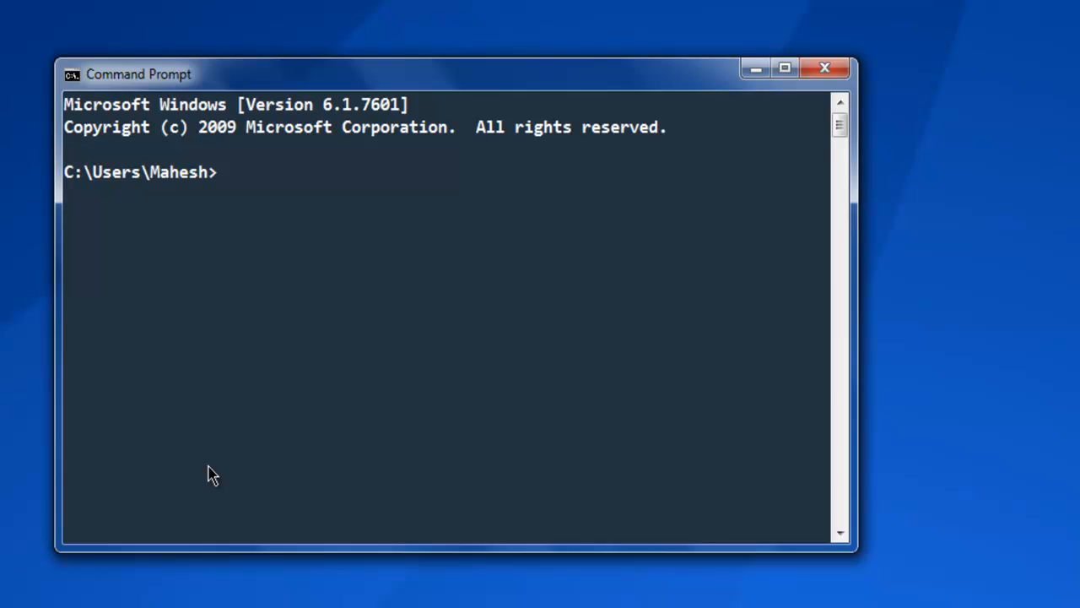
Step: Enter 'gem install nokogiri' at the Command Prompt
{"action": "type", "text": "gem install"}
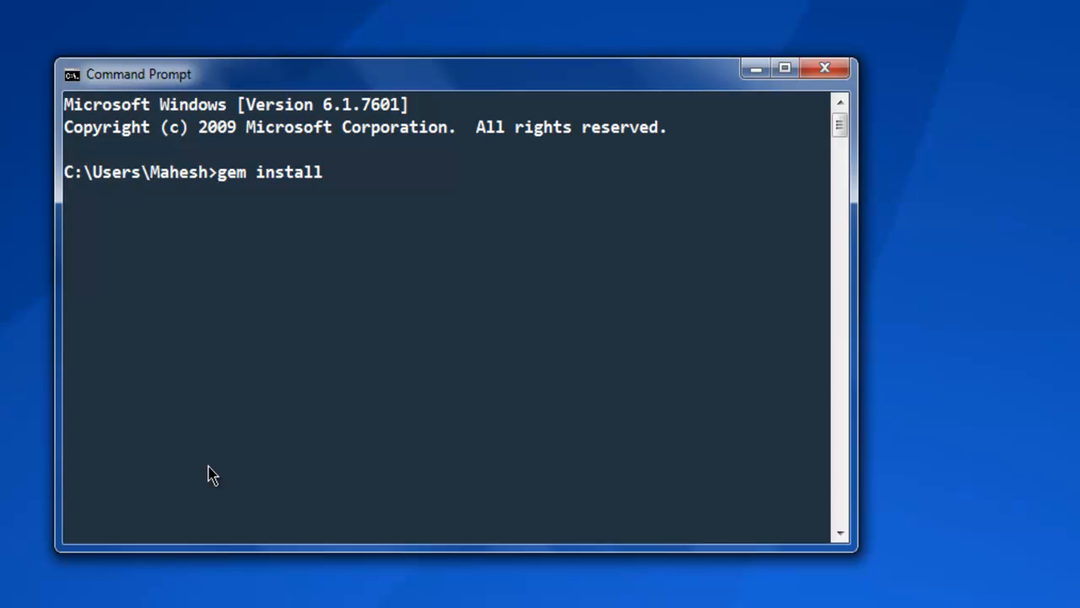
{"action": "type", "text": "nokogi"}
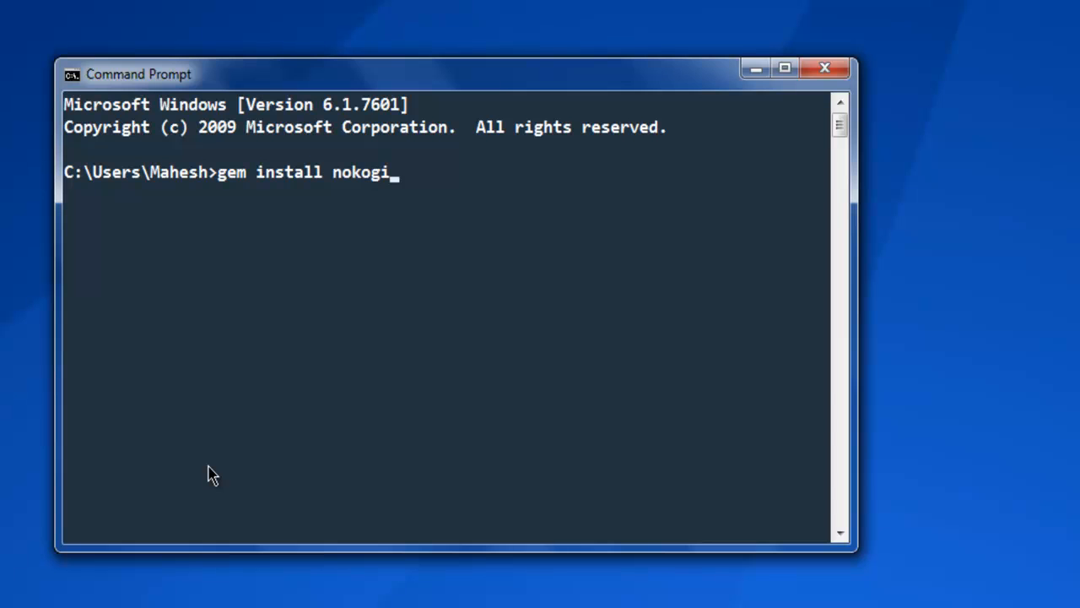
{"action": "type", "text": "ri"}
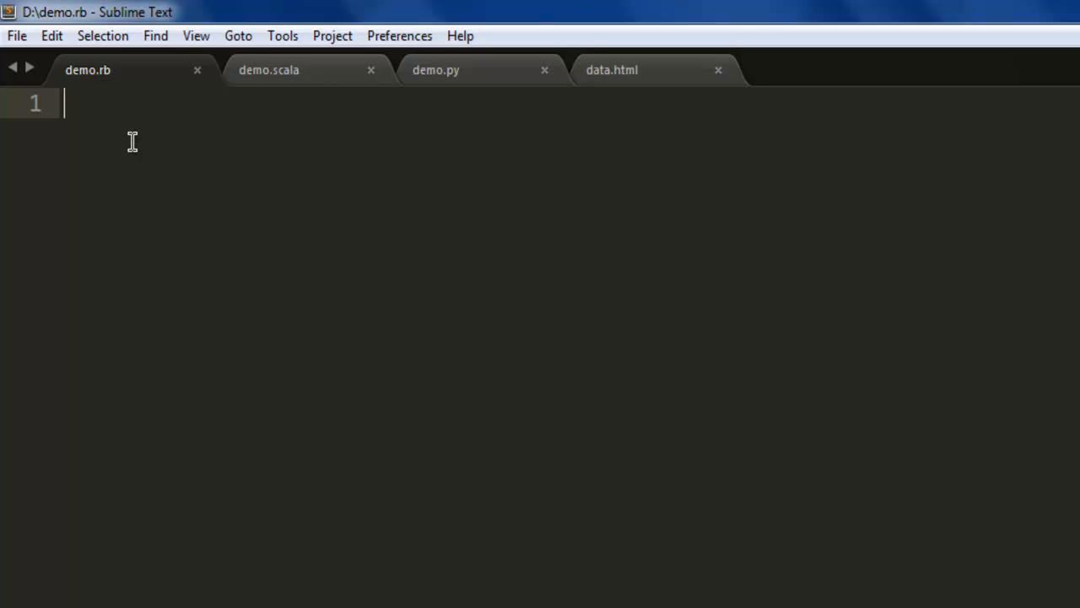
Step: Add require 'nokogiri' to demo.rb and save the file
{"action": "type", "text": "require"}
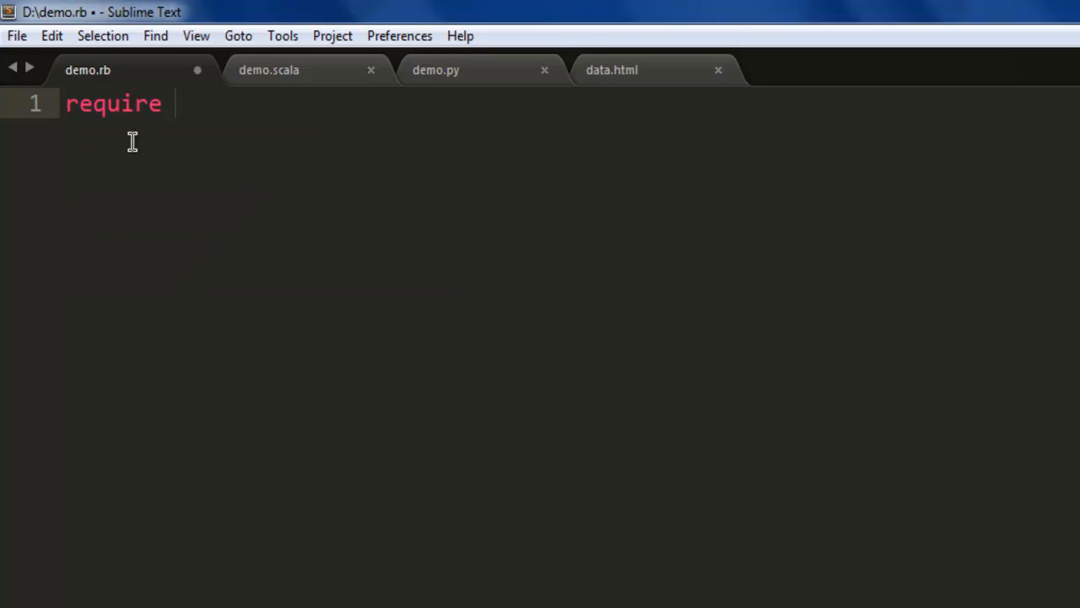
{"action": "type", "text": "'noko'"}
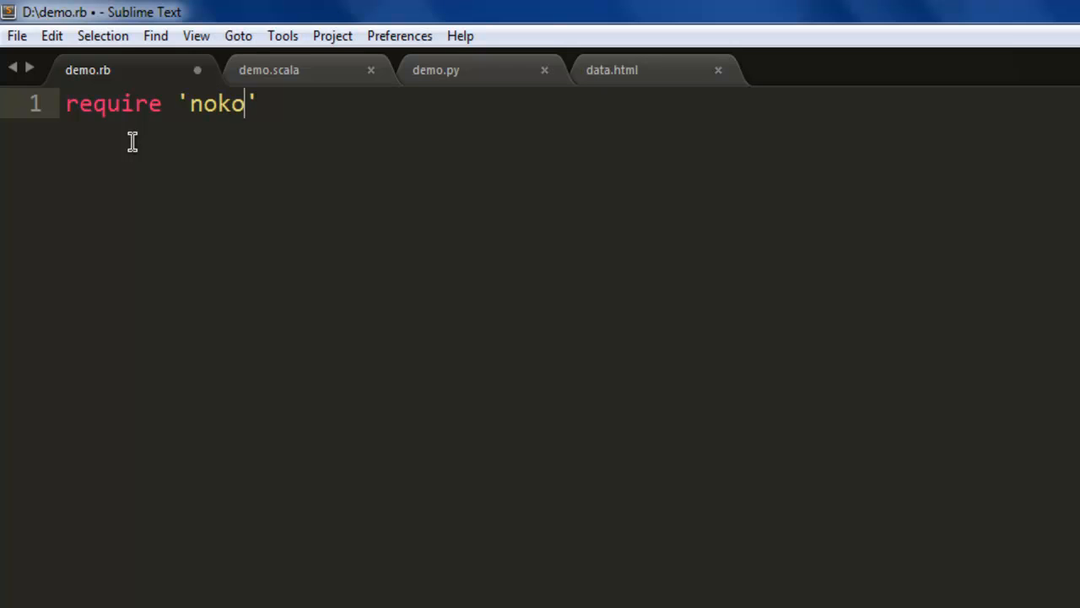
{"action": "type", "text": "giri"}
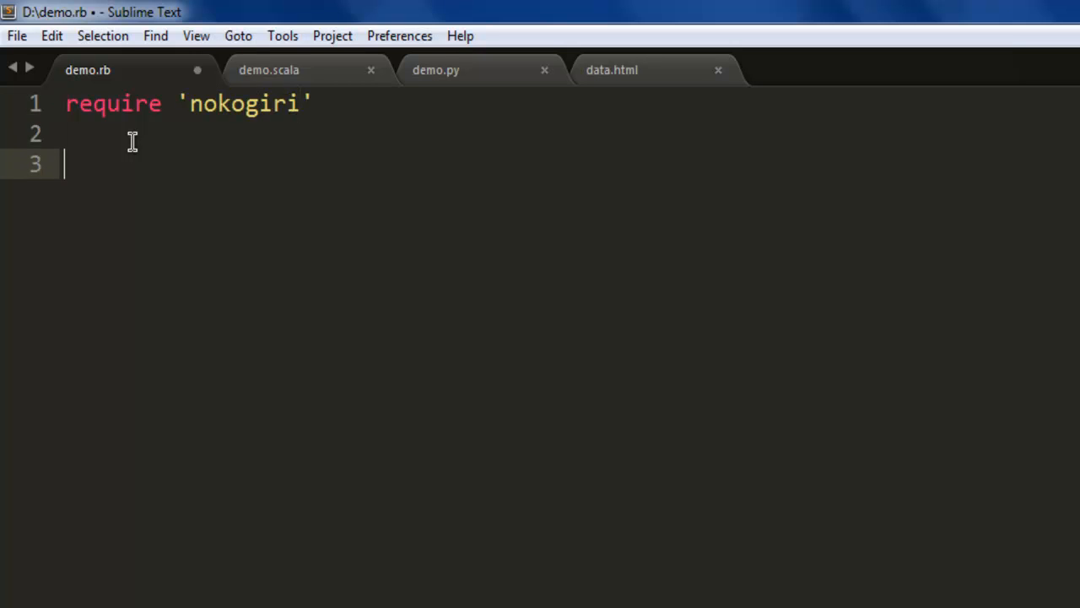
{"action": "key", "text": "ctrl+s"}
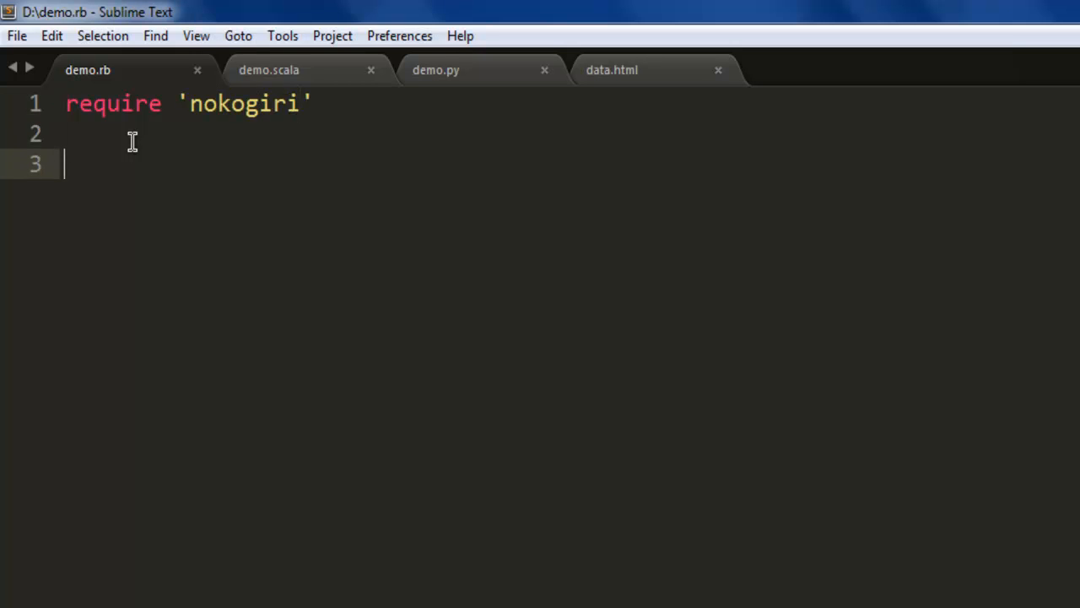
Step: Start the xml= Nokogiri::XML::Builder.new { |xml| block on a new line
{"action": "type", "text": "xmldoc"}
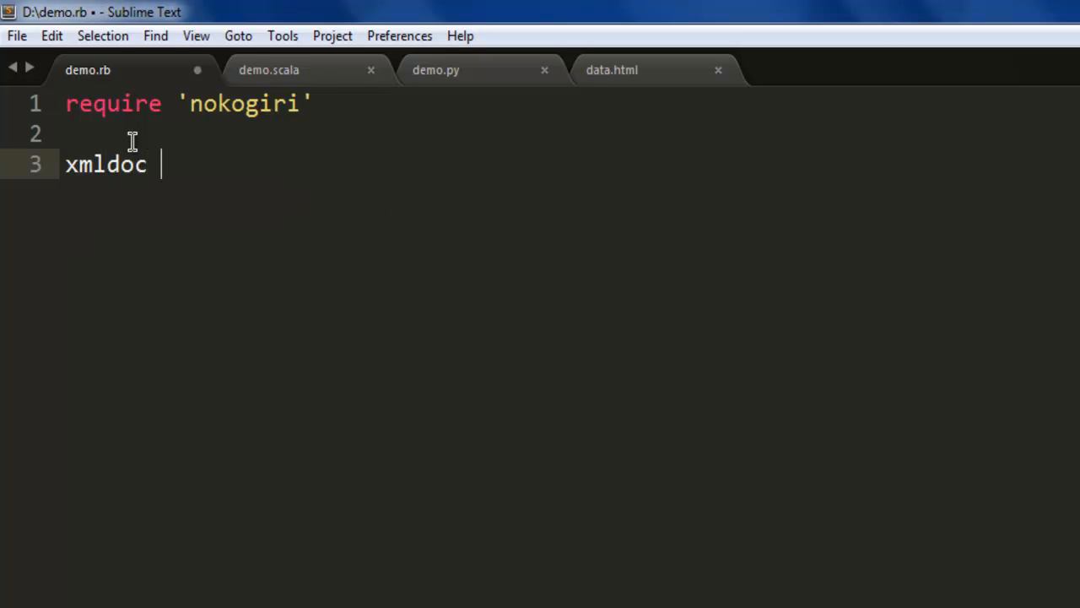
{"action": "key", "text": "backspace"}
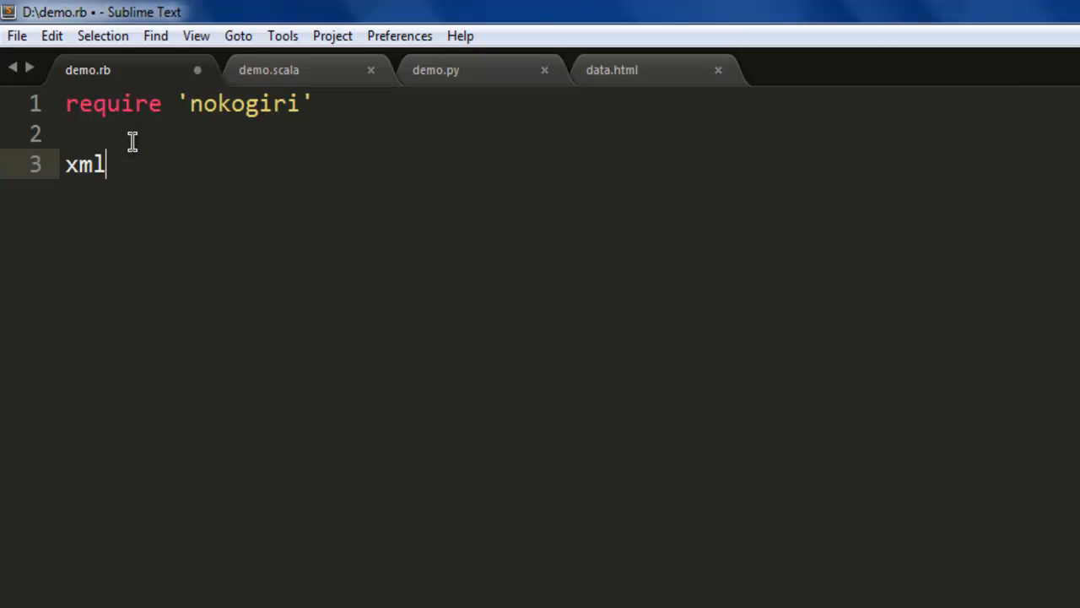
{"action": "type", "text": "="}
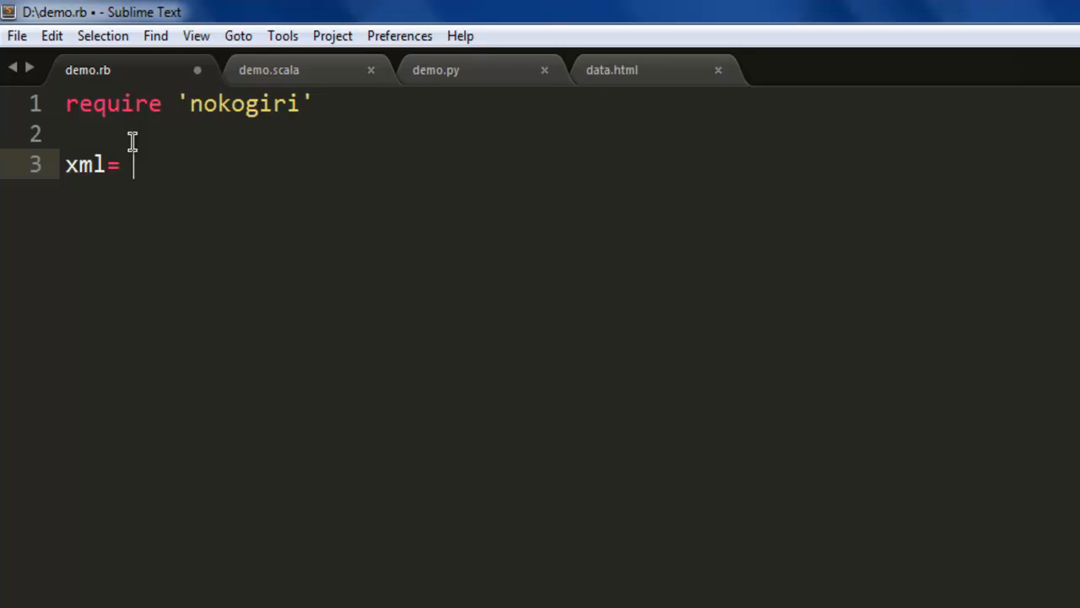
{"action": "type", "text": "Nokogiri"}
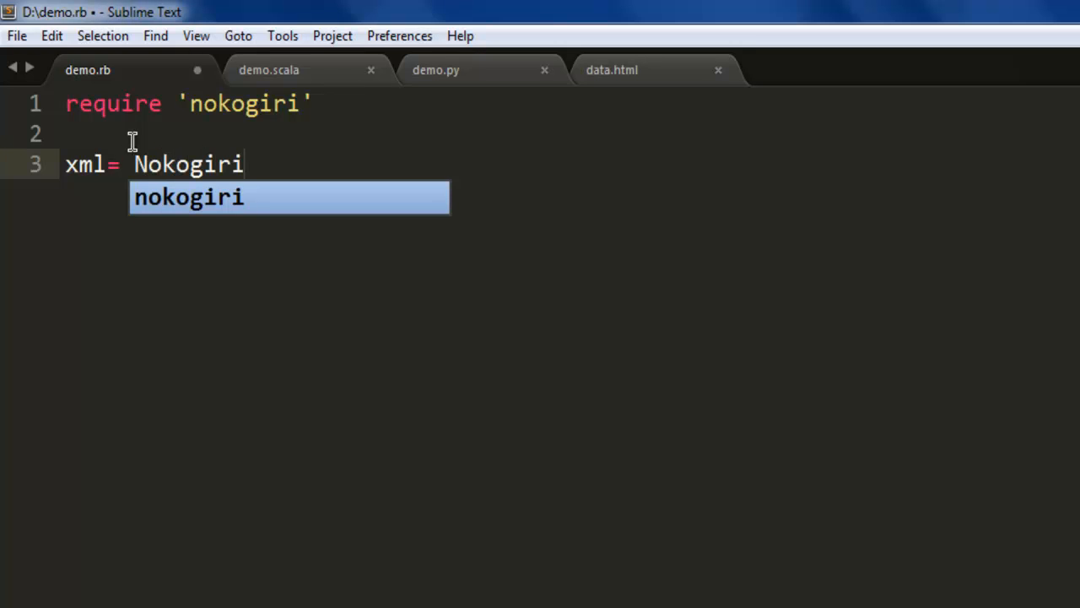
{"action": "type", "text": "::XML"}
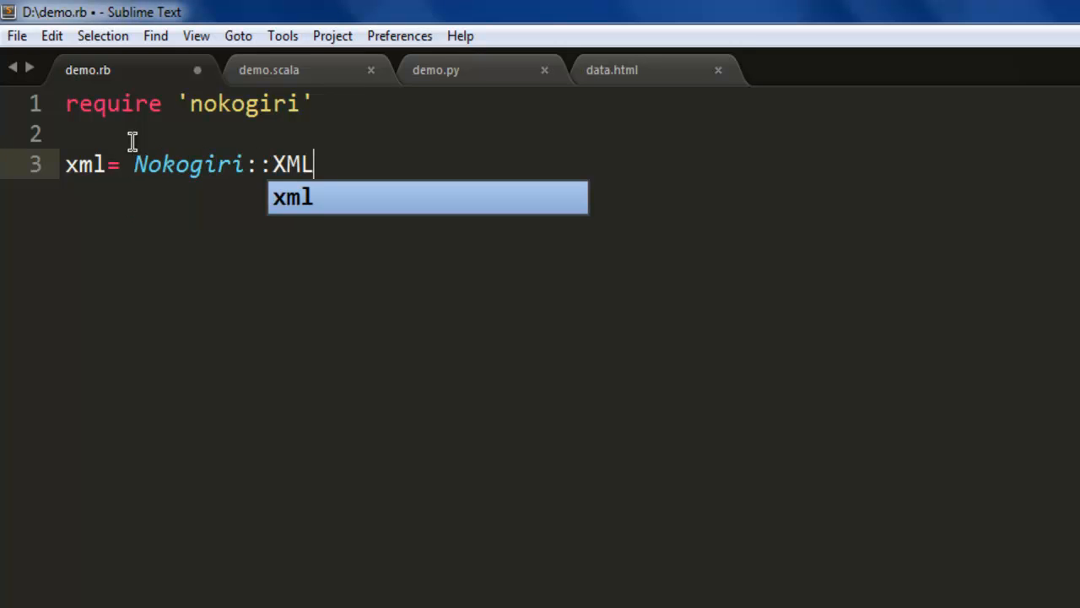
{"action": "type", "text": "::"}
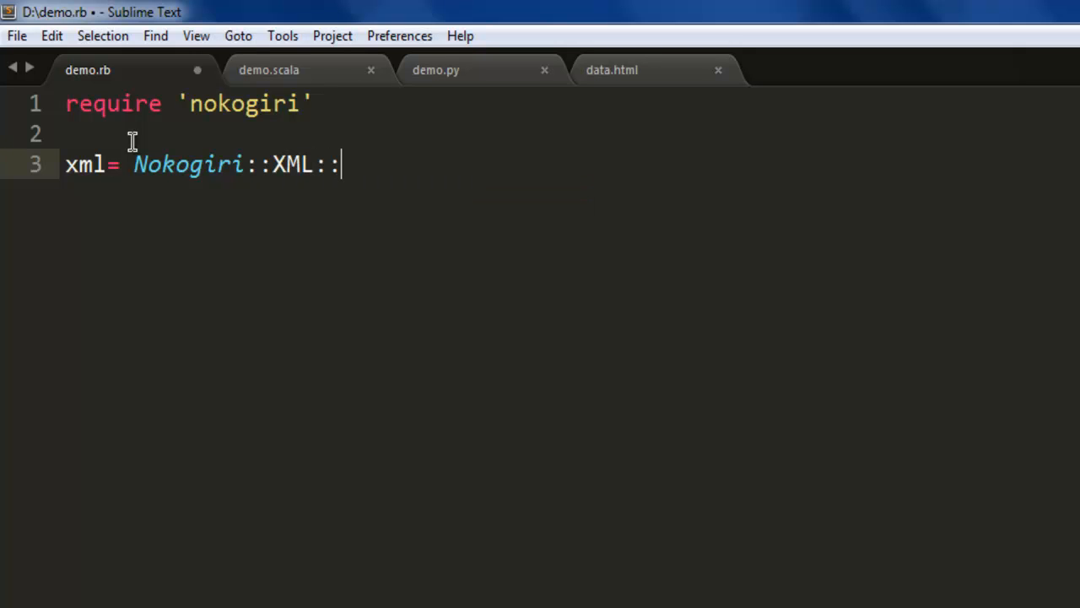
{"action": "type", "text": "Builder"}
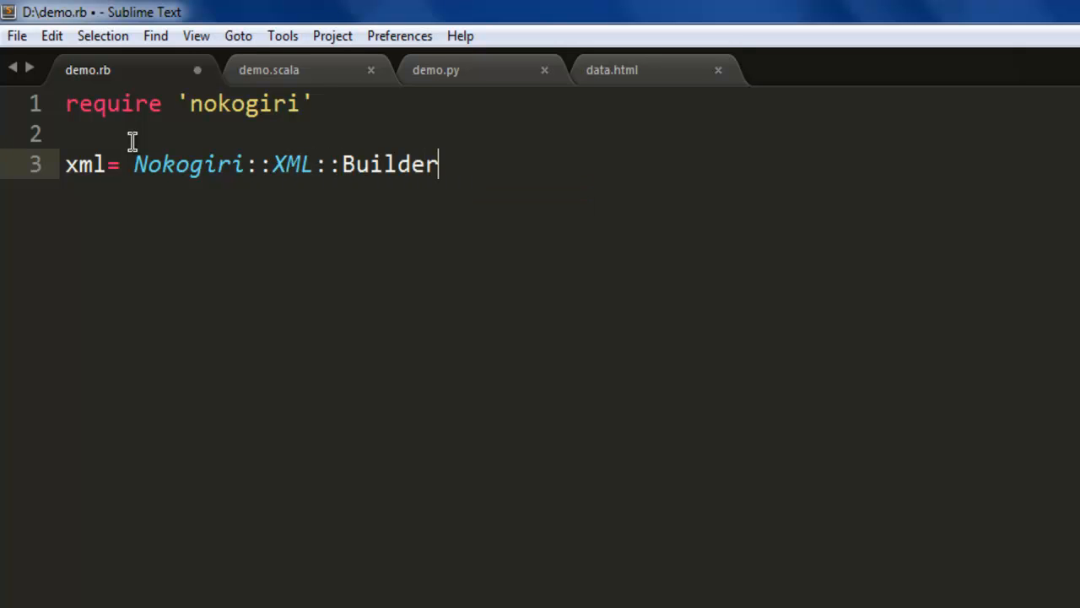
{"action": "type", "text": ".new"}
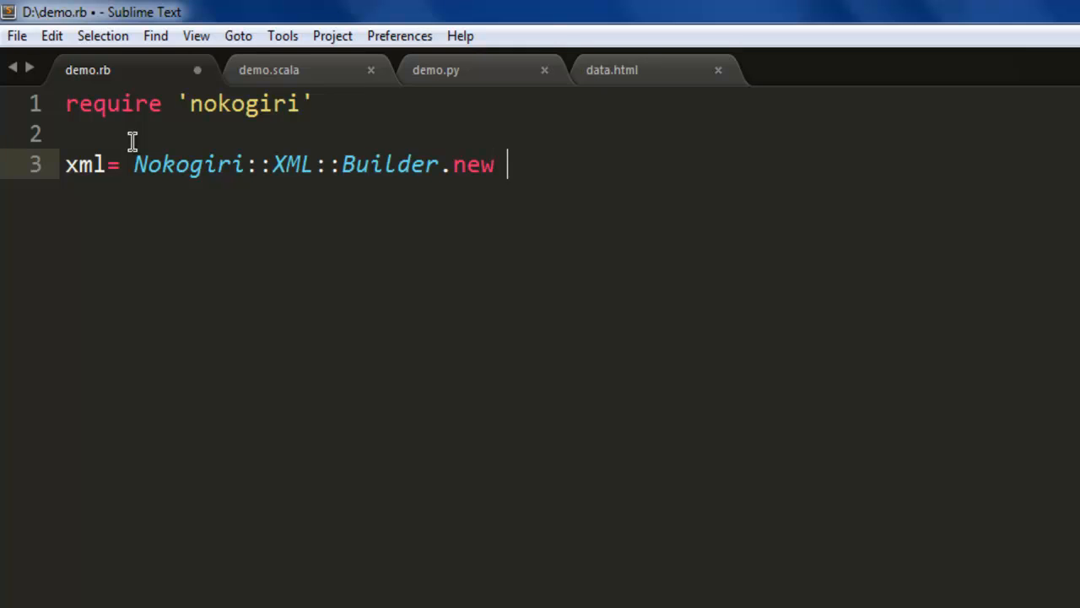
{"action": "type", "text": "{ x"}
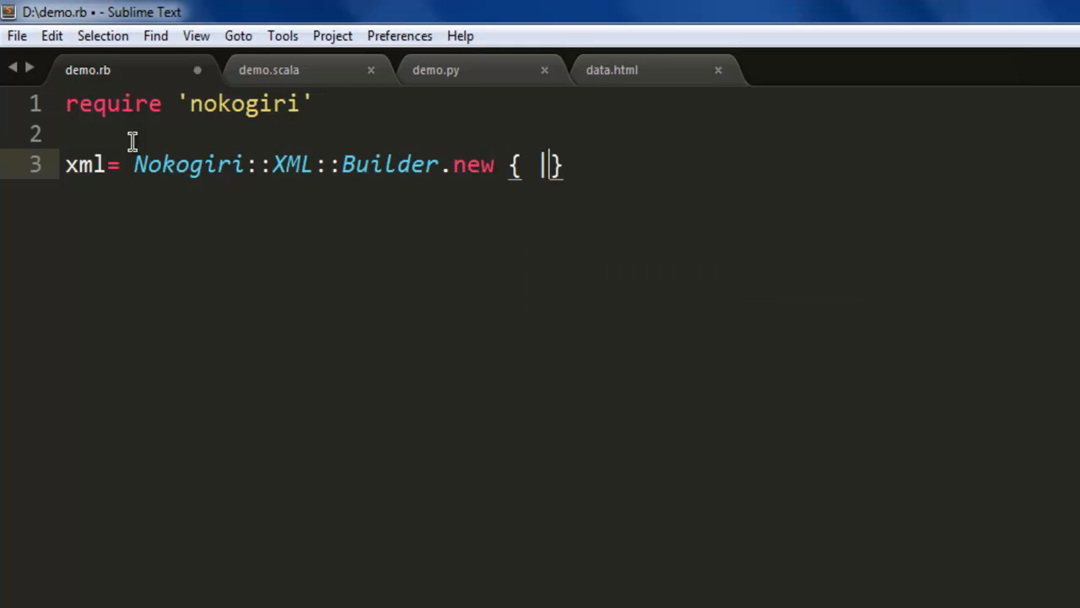
{"action": "type", "text": "xml|"}
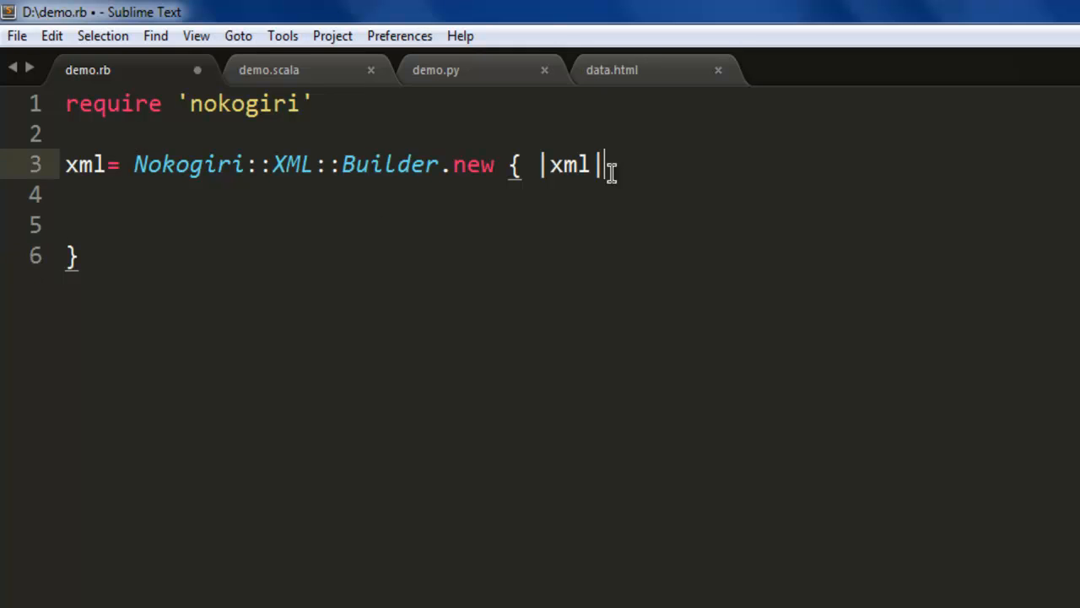
Step: Open an xml.body do block inside the Builder block
{"action": "key", "text": "Return"}
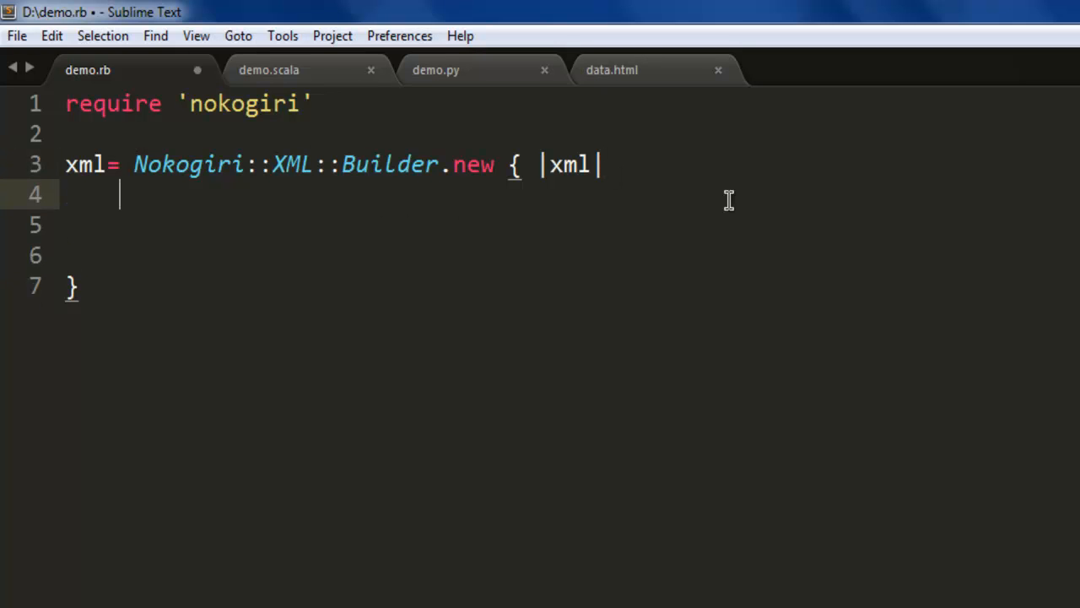
{"action": "type", "text": "xml.body"}
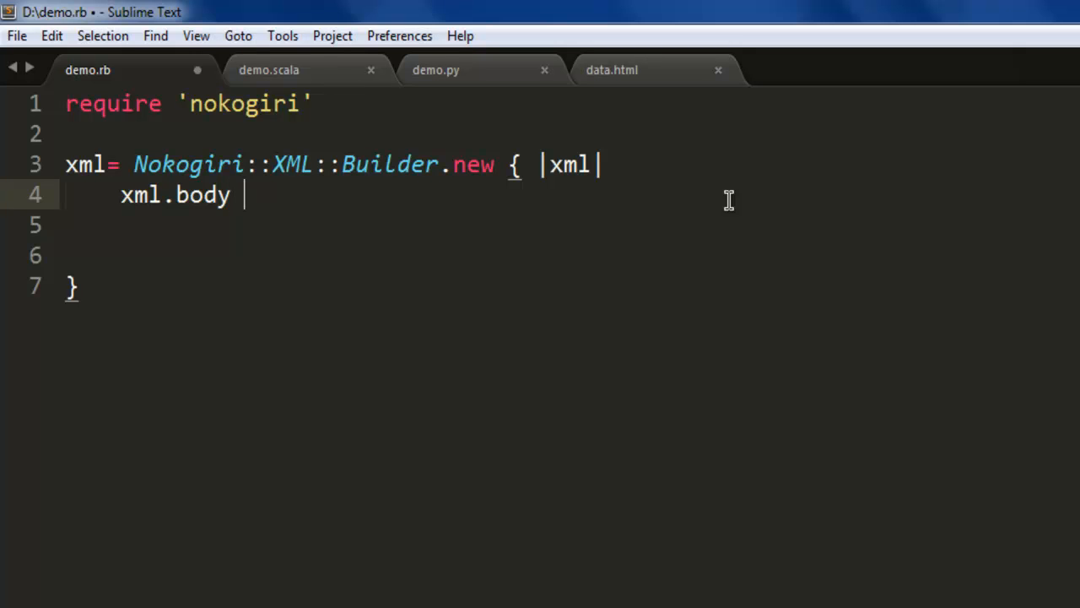
{"action": "type", "text": "do |variable|"}
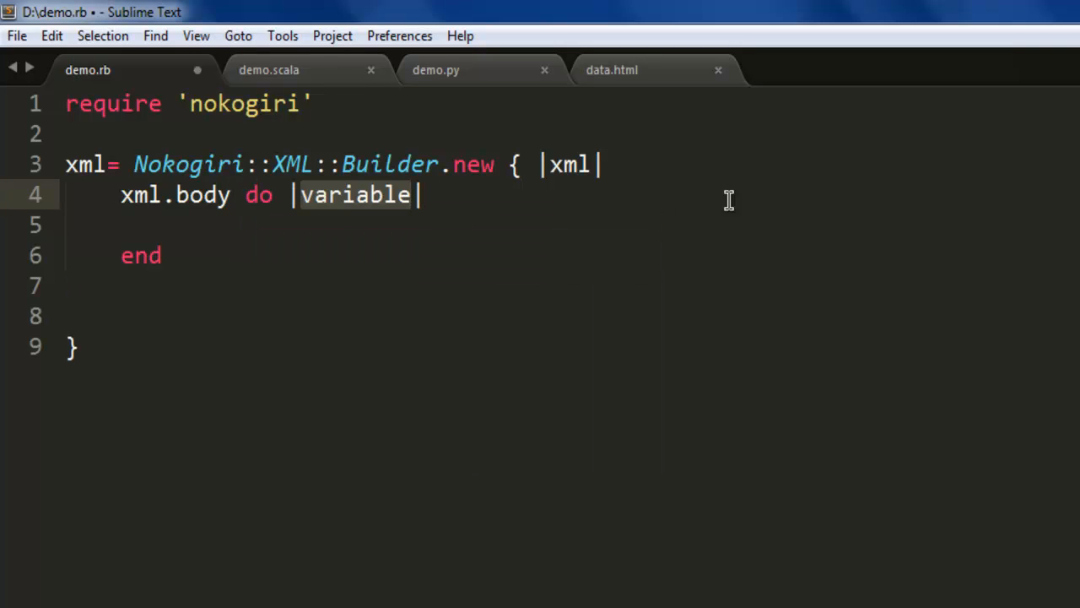
{"action": "key", "text": "Enter"}
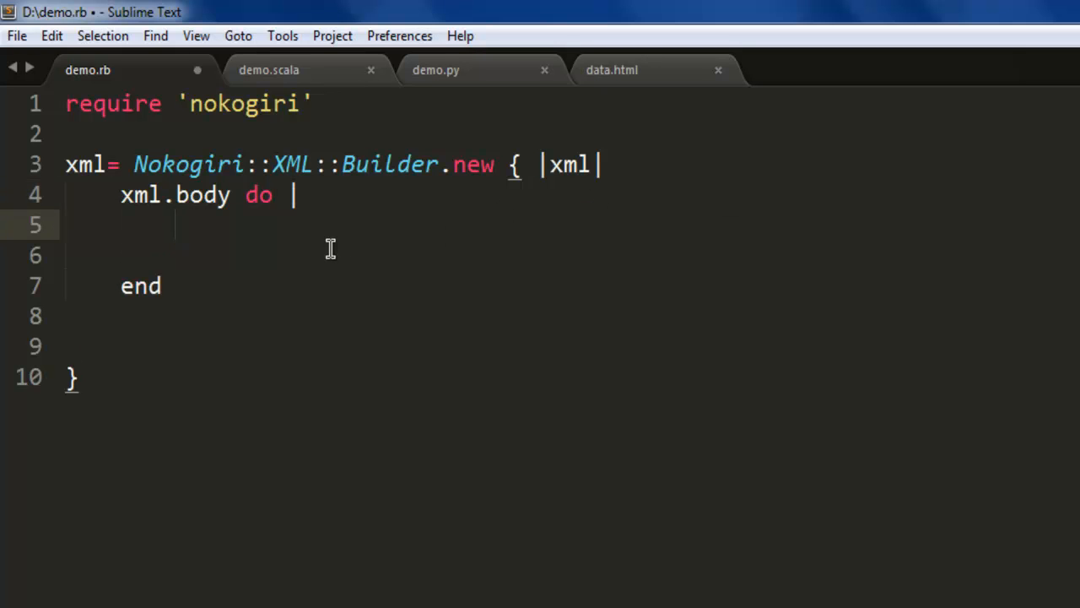
Step: Add node1 with text "message" and node2 with text "email"
{"action": "type", "text": "xml."}
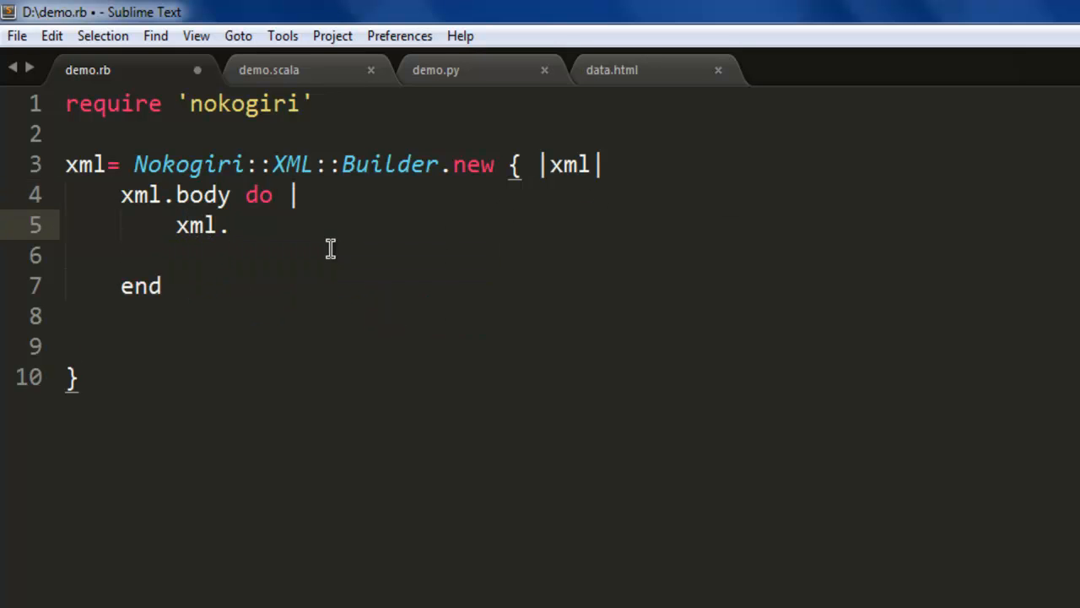
{"action": "type", "text": "node1 \"\""}
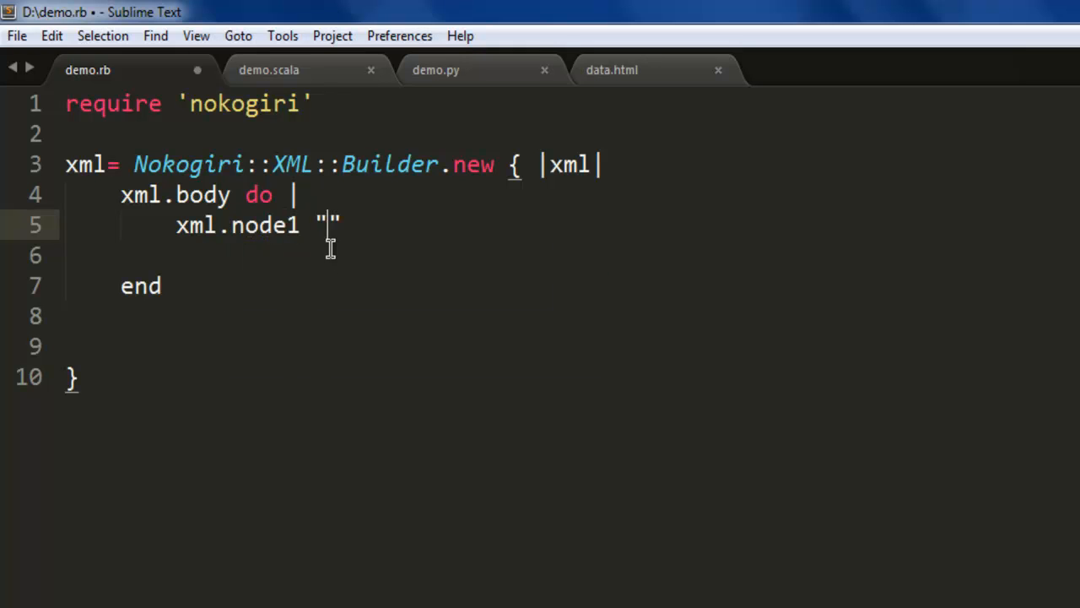
{"action": "type", "text": "message"}
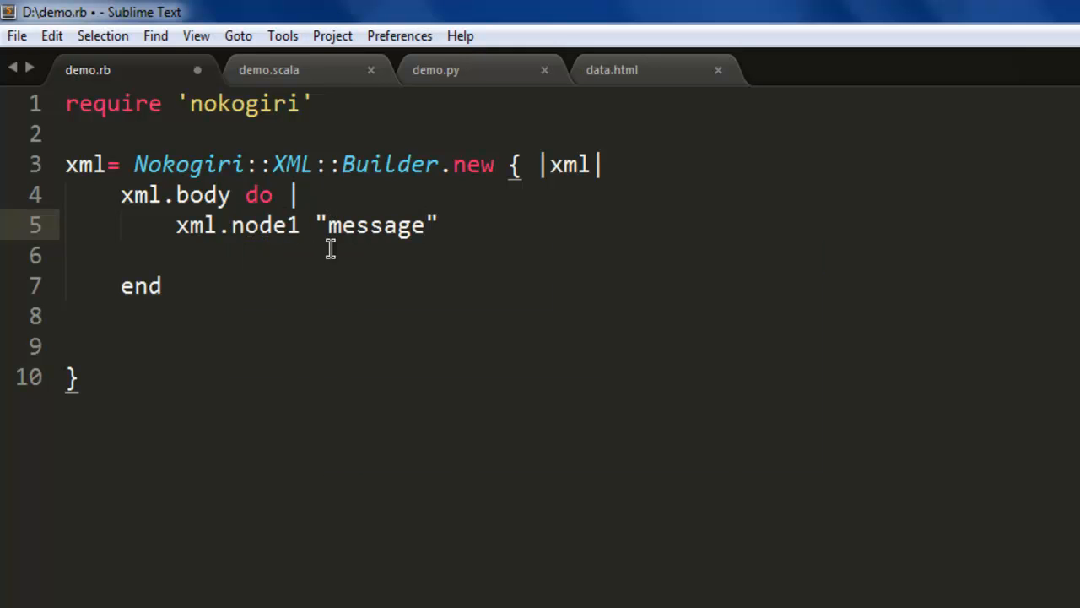
{"action": "type", "text": "xml."}
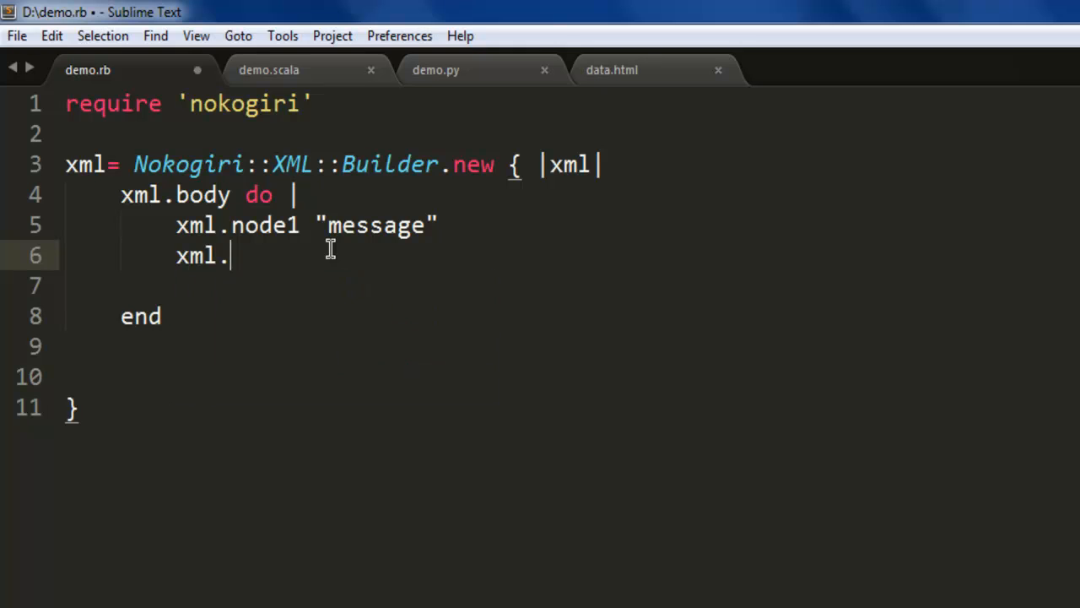
{"action": "type", "text": "node2"}
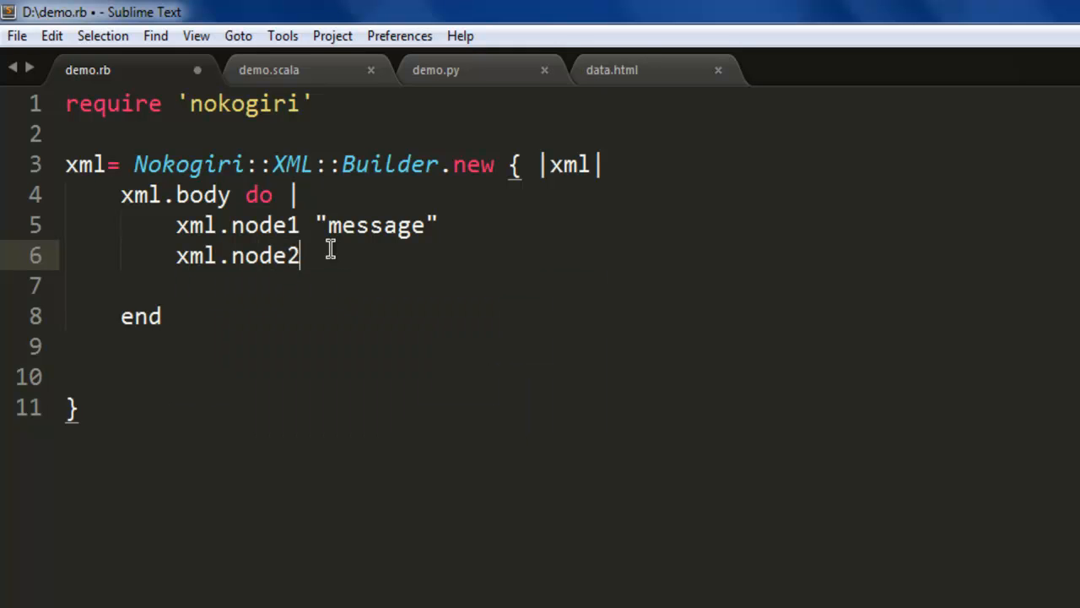
{"action": "type", "text": "\"email\""}
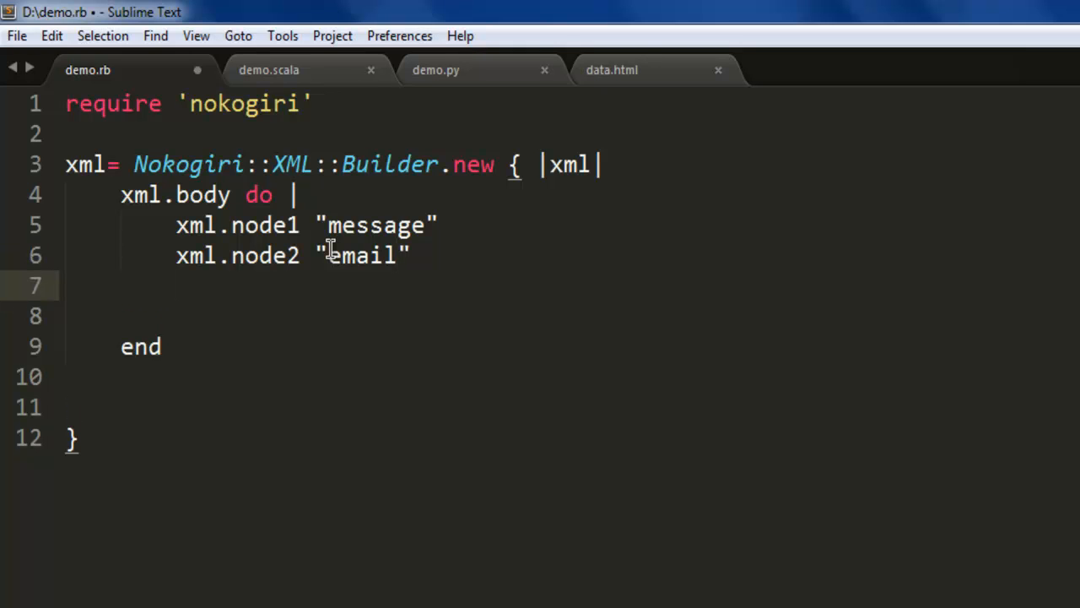
Step: Add a node3 do block containing node3_1, closed with end
{"action": "type", "text": "xml.no"}
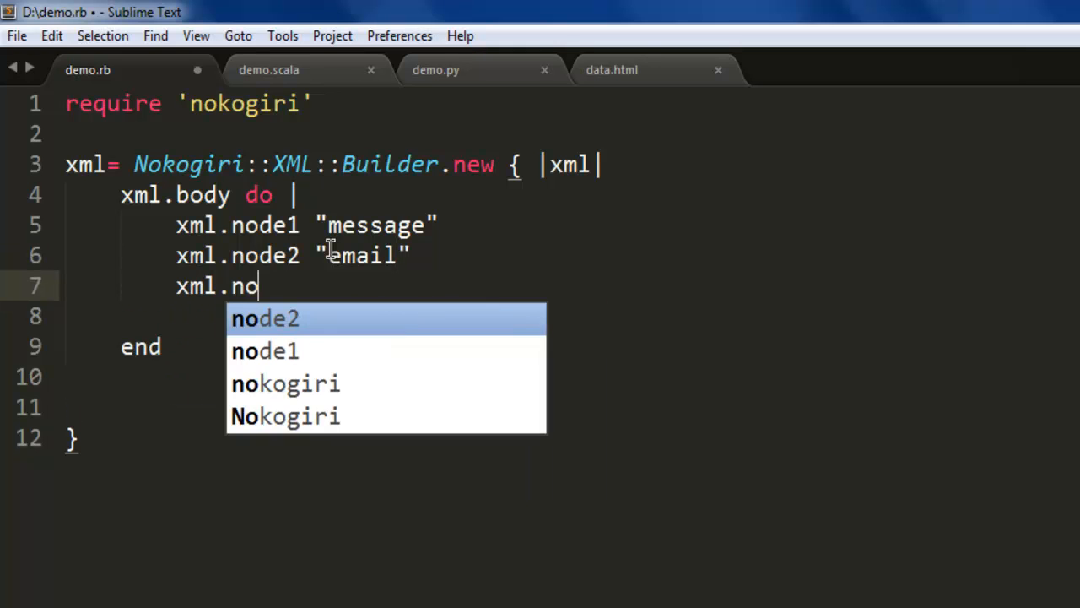
{"action": "type", "text": "de"}
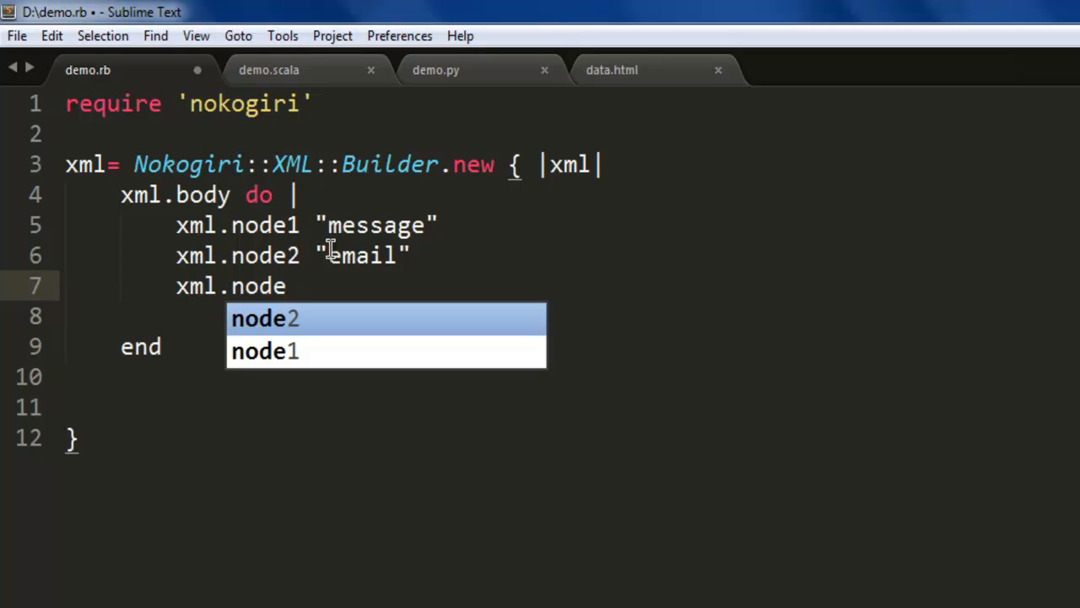
{"action": "type", "text": "3 do"}
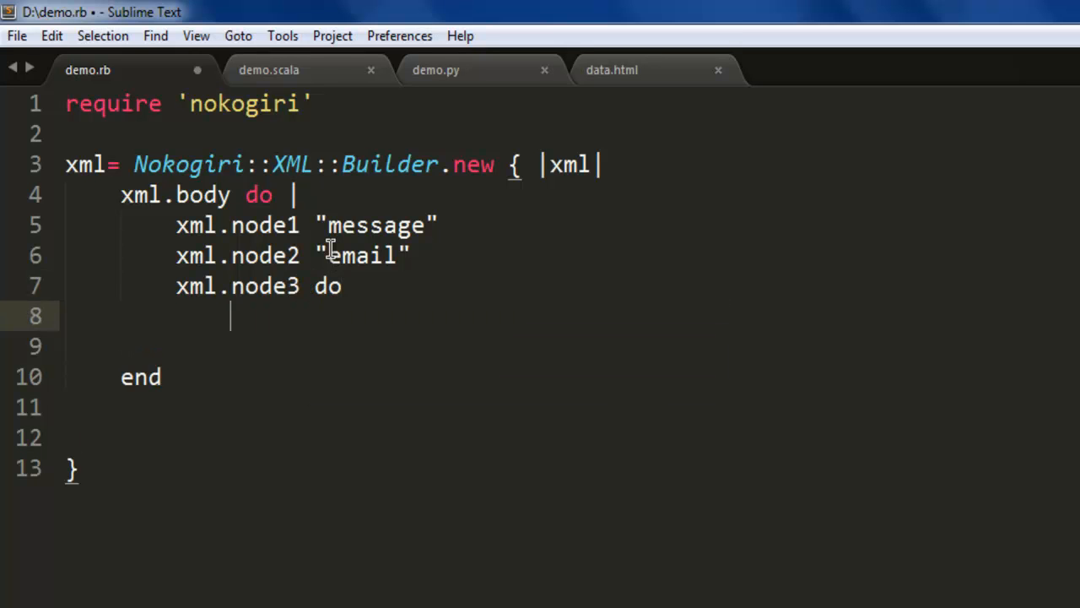
{"action": "type", "text": "xml."}
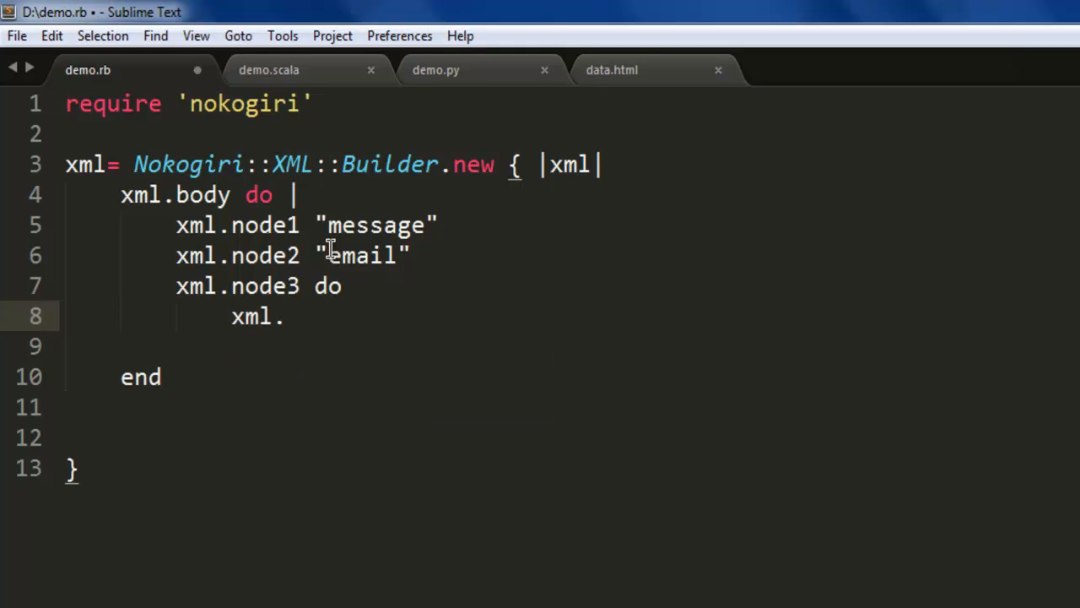
{"action": "type", "text": "node3"}
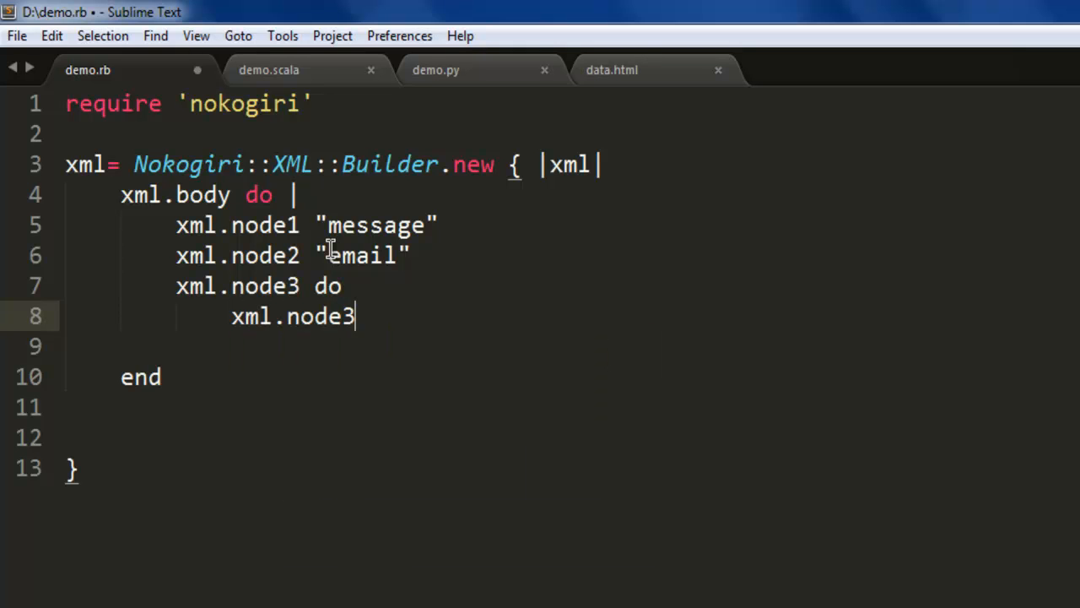
{"action": "type", "text": "_1 \"email"}
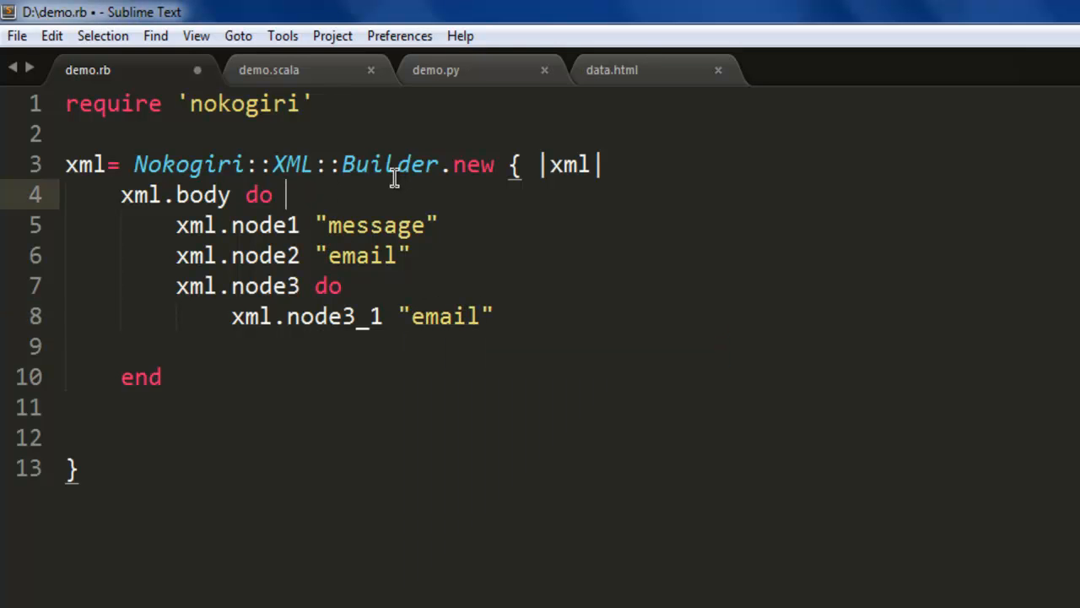
{"action": "mouse_move", "coordinate": [191, 376]}
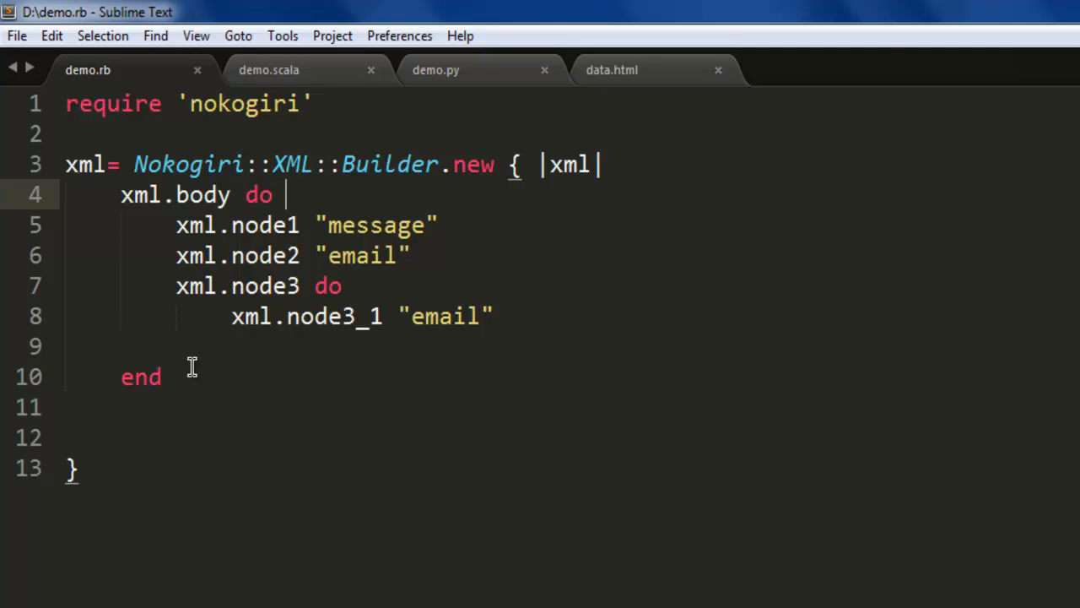
{"action": "mouse_move", "coordinate": [177, 382]}
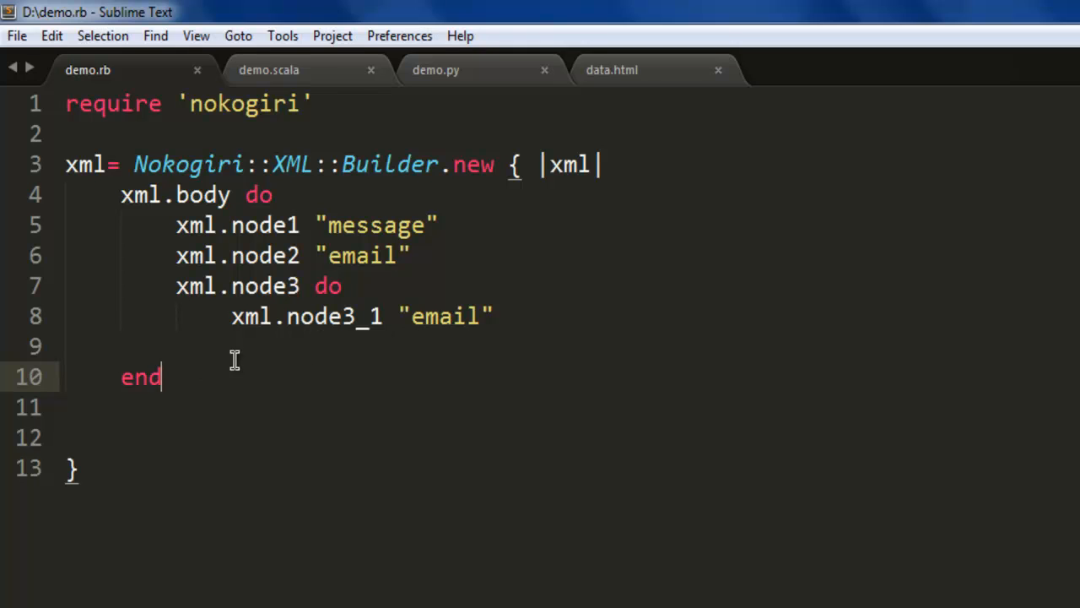
{"action": "key", "text": "enter"}
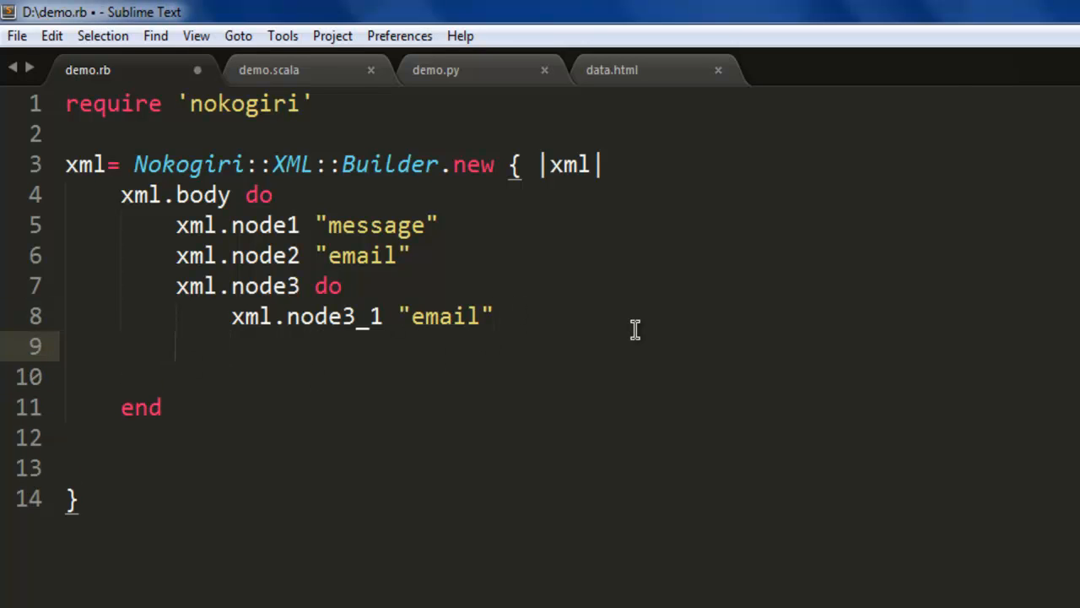
{"action": "type", "text": "end"}
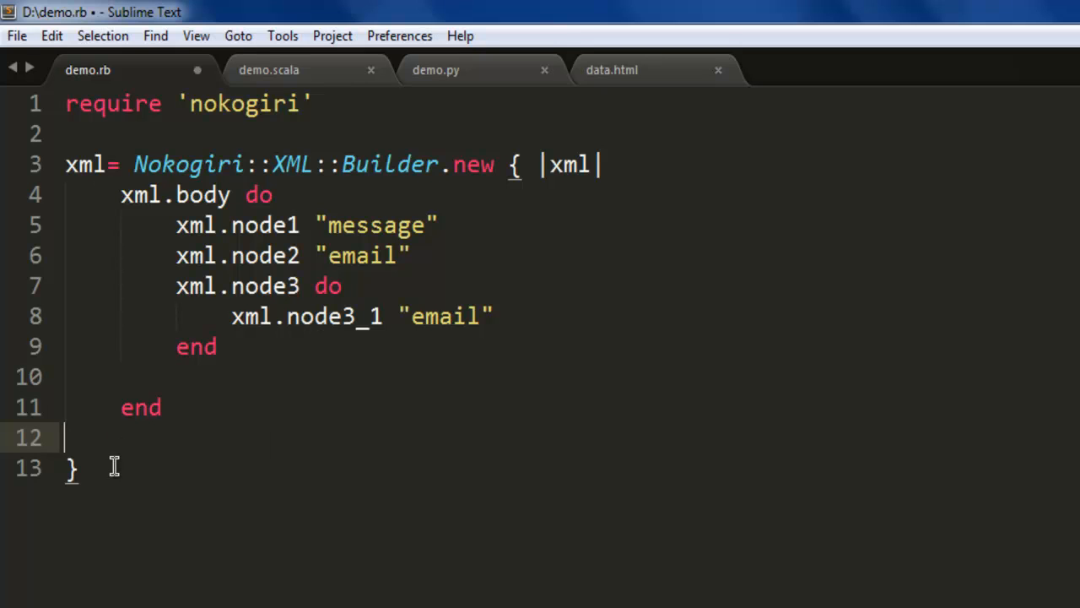
Step: Append .to_xml after the closing brace and add puts xml
{"action": "left_click", "coordinate": [228, 469]}
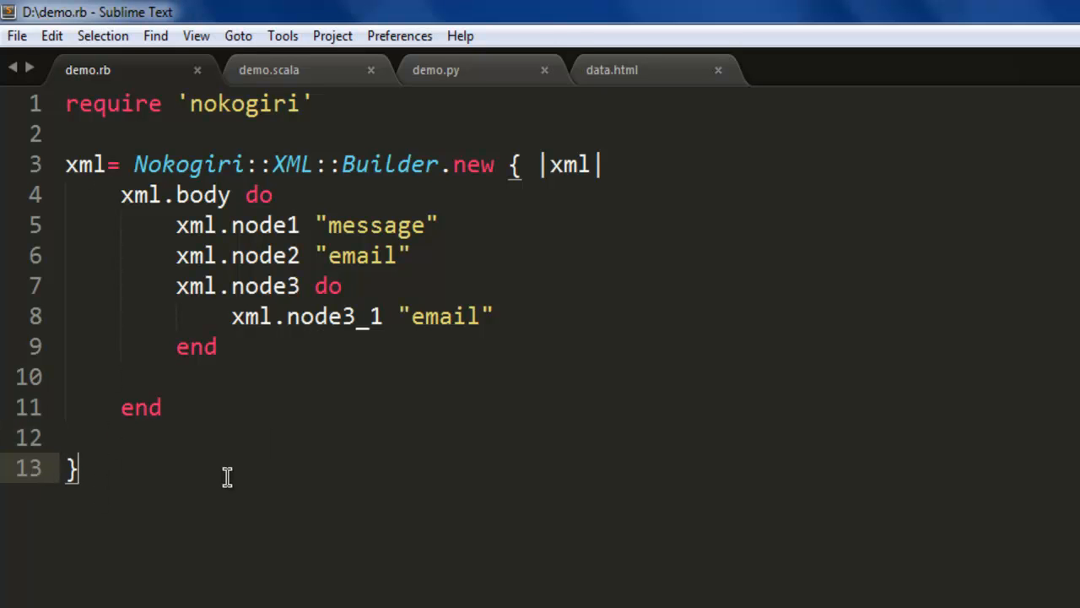
{"action": "type", "text": "."}
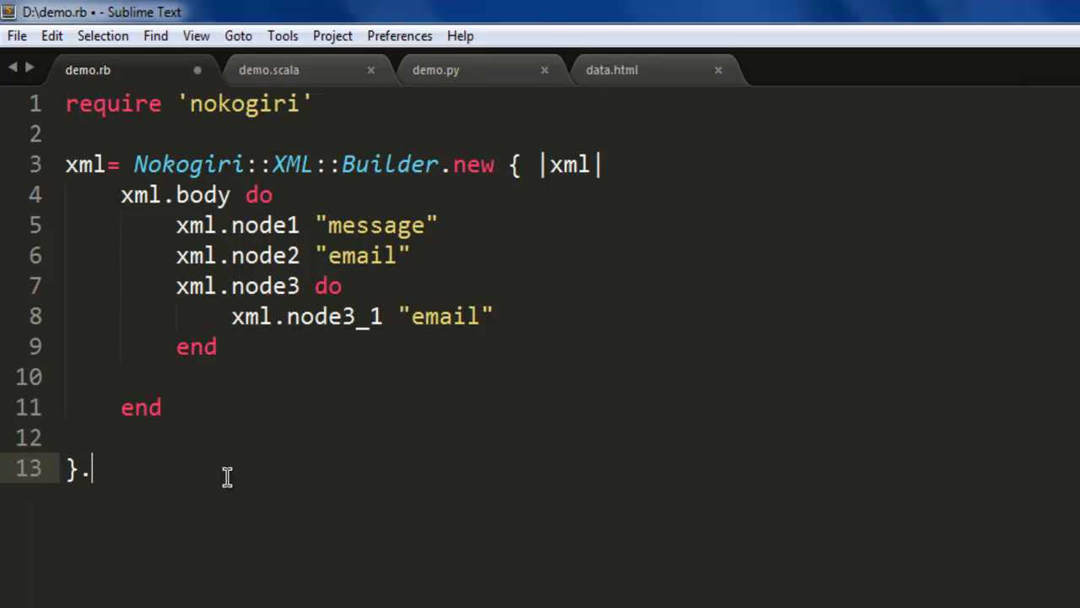
{"action": "type", "text": "to_"}
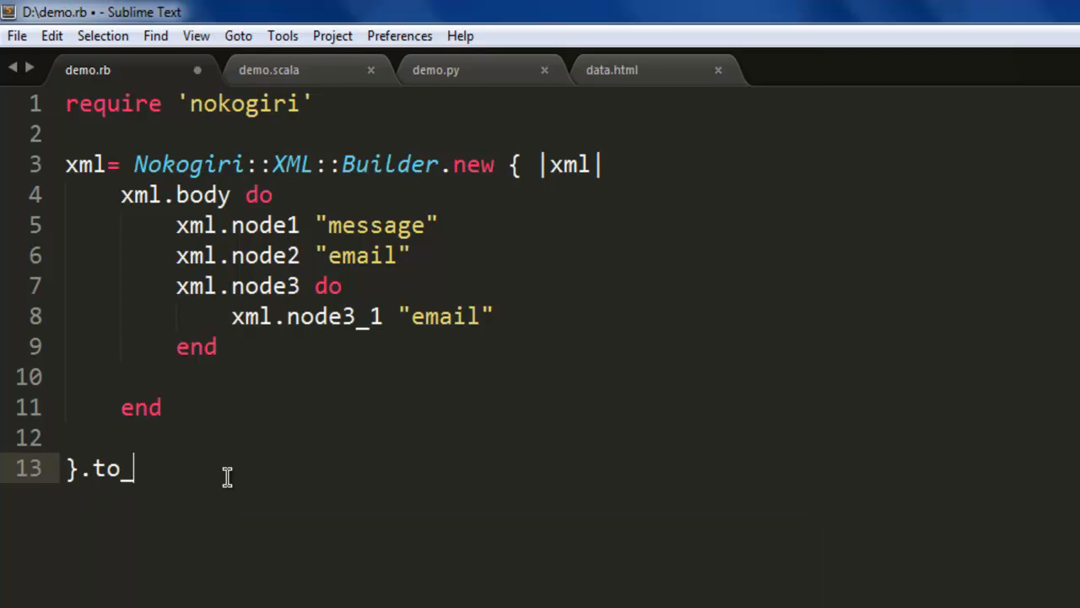
{"action": "type", "text": "xml"}
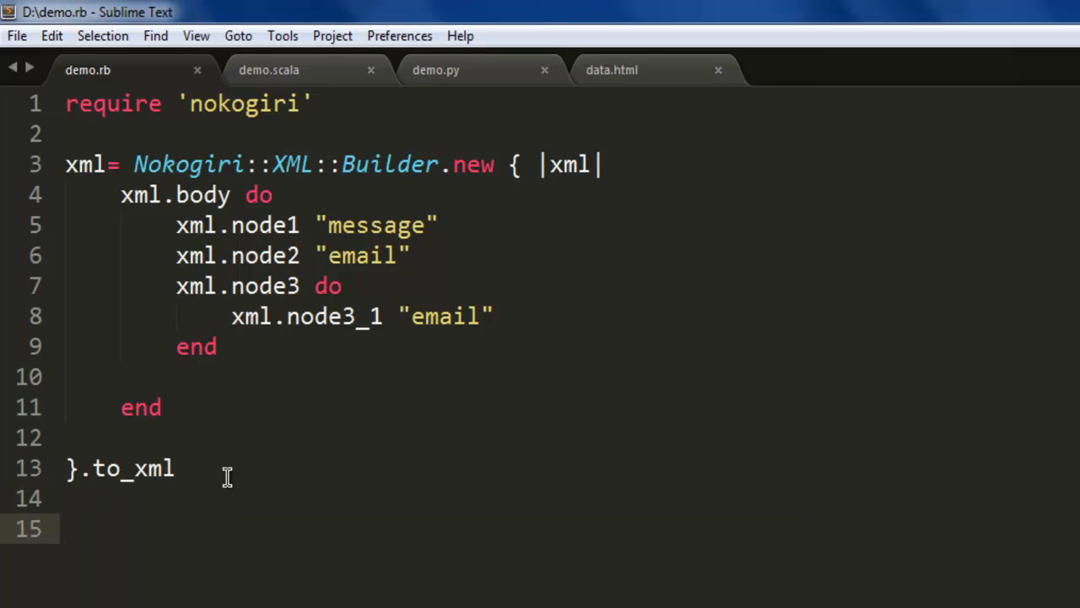
{"action": "type", "text": "p"}
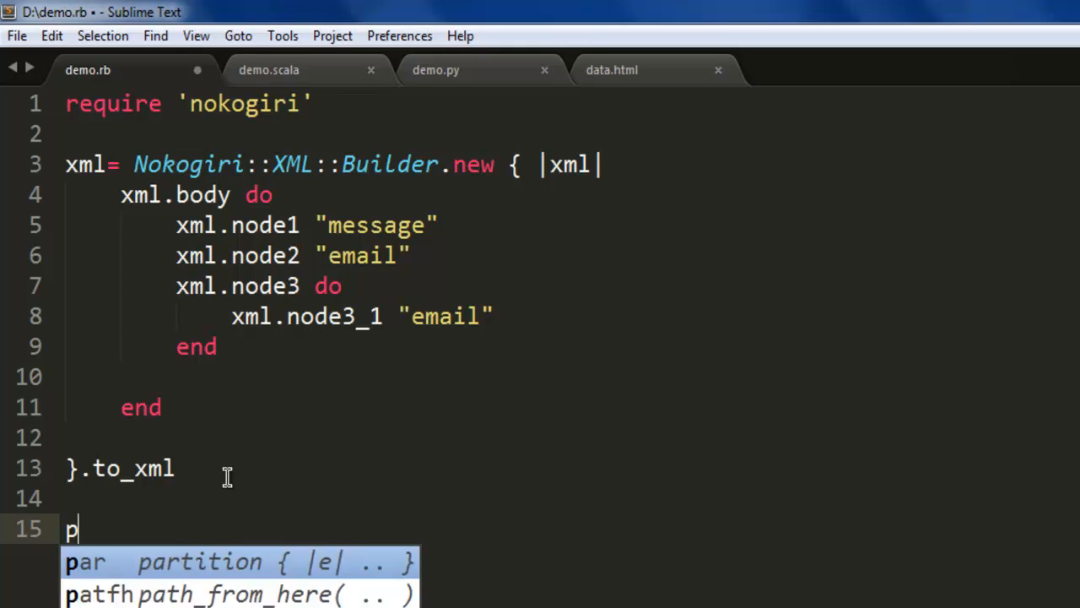
{"action": "type", "text": "uts xml"}
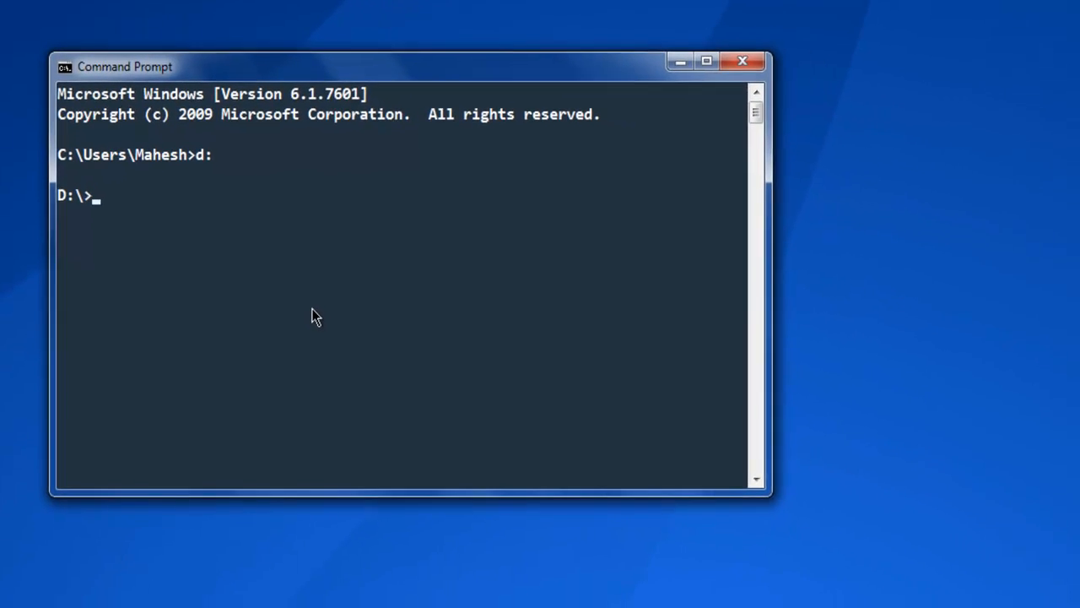
Step: Run 'ruby demo.rb' from the Command Prompt
{"action": "type", "text": "ruby"}
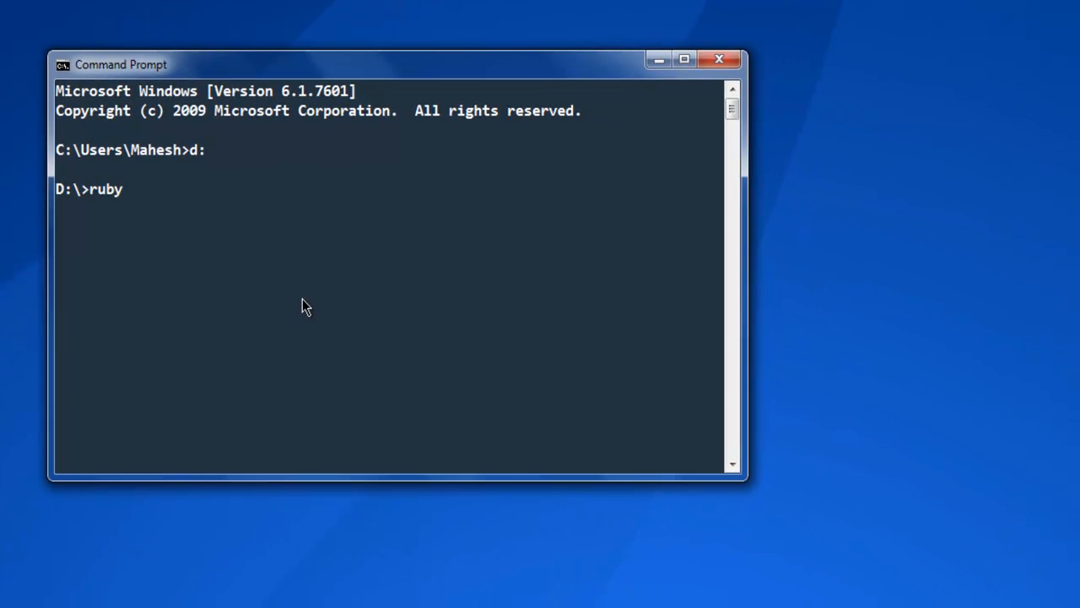
{"action": "type", "text": "dem"}
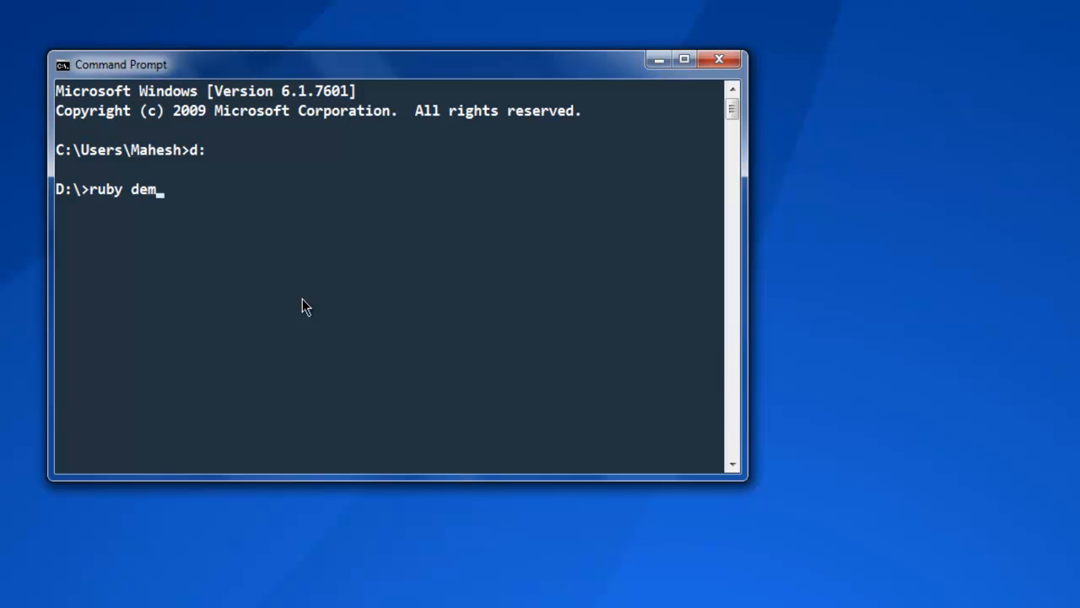
{"action": "type", "text": "o.rb"}
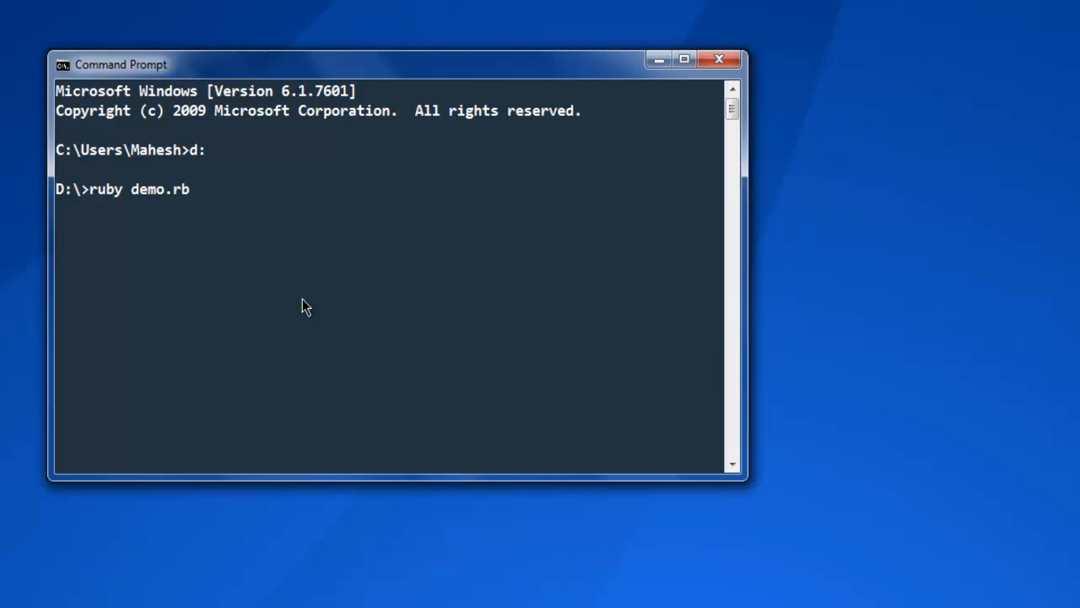
{"action": "key", "text": "Return"}
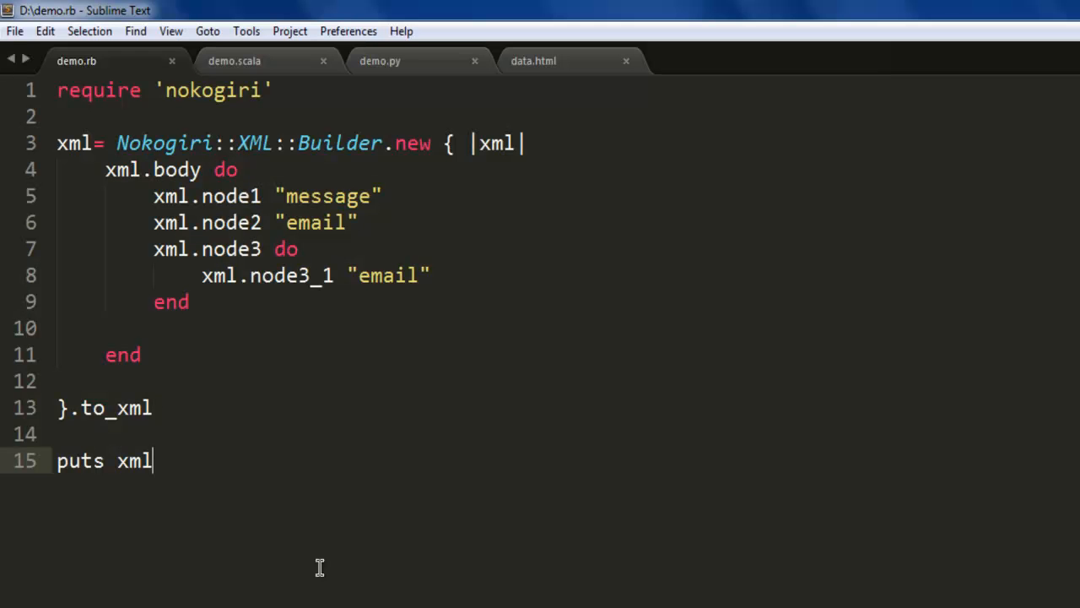
Step: Add a File.open("devnami.xml",'w') line whose block calls f.write
{"action": "key", "text": "enter"}
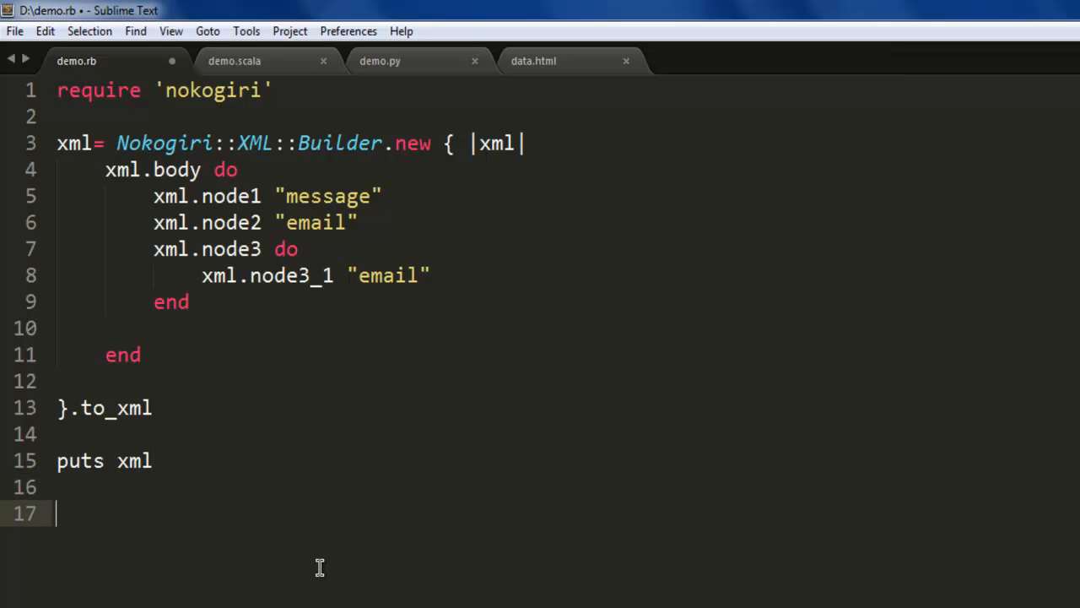
{"action": "type", "text": "File.open"}
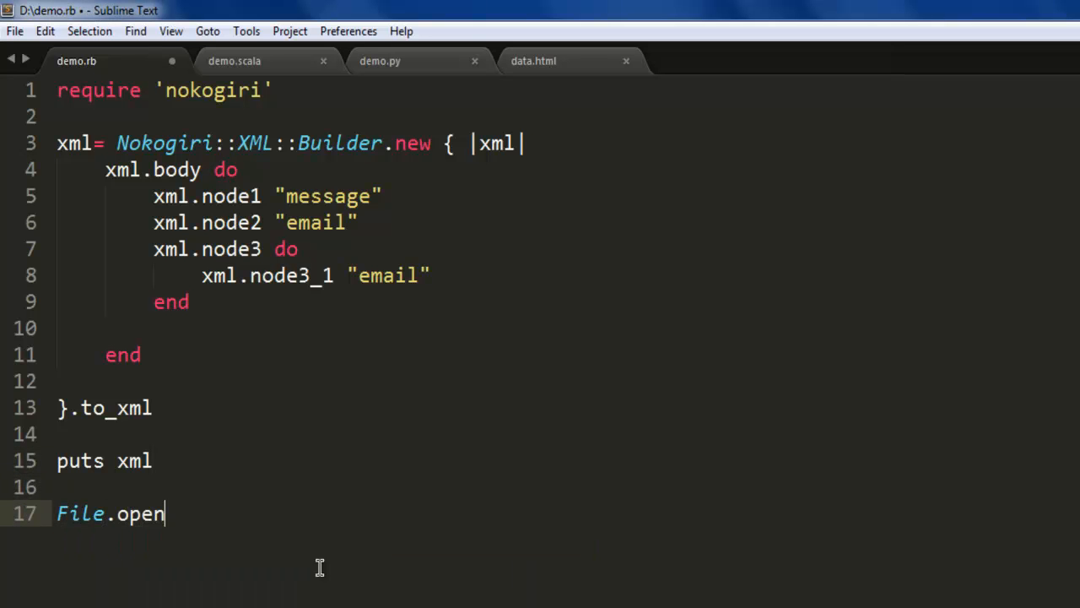
{"action": "type", "text": "(\"\")"}
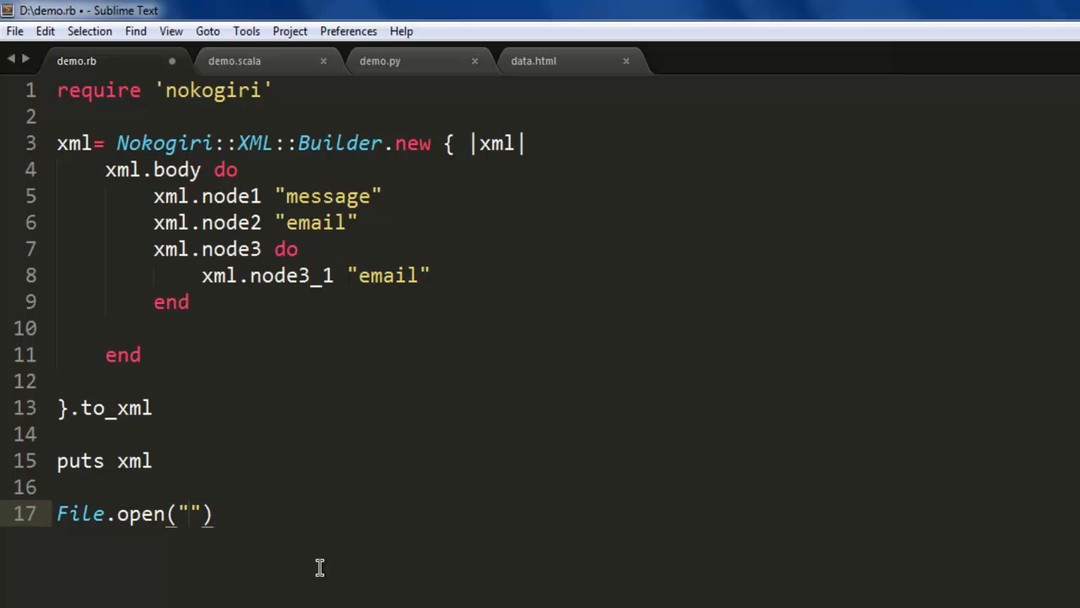
{"action": "type", "text": "d"}
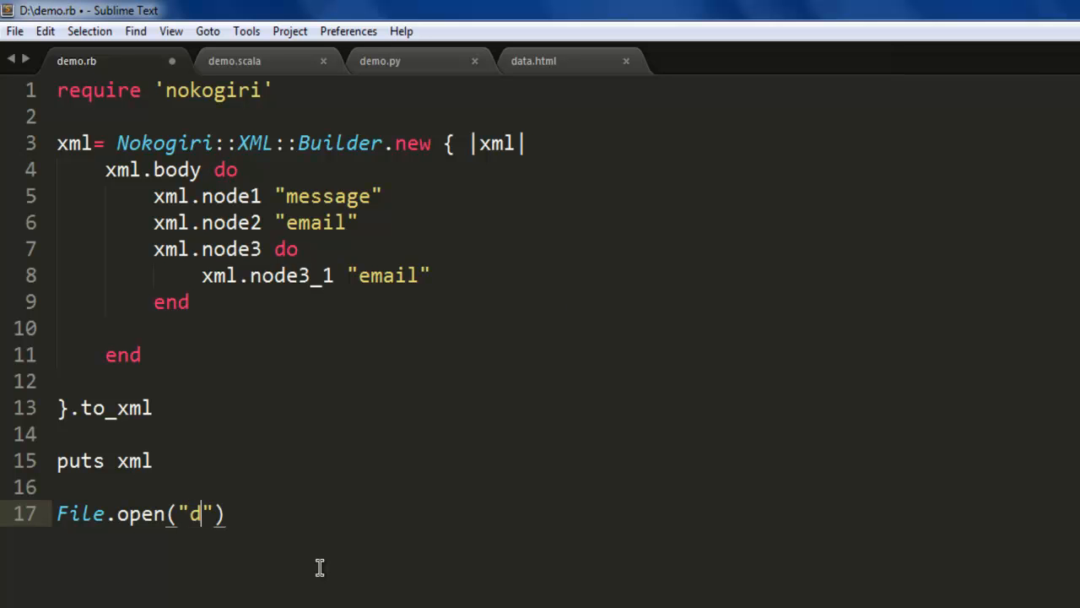
{"action": "type", "text": "evnami.xml"}
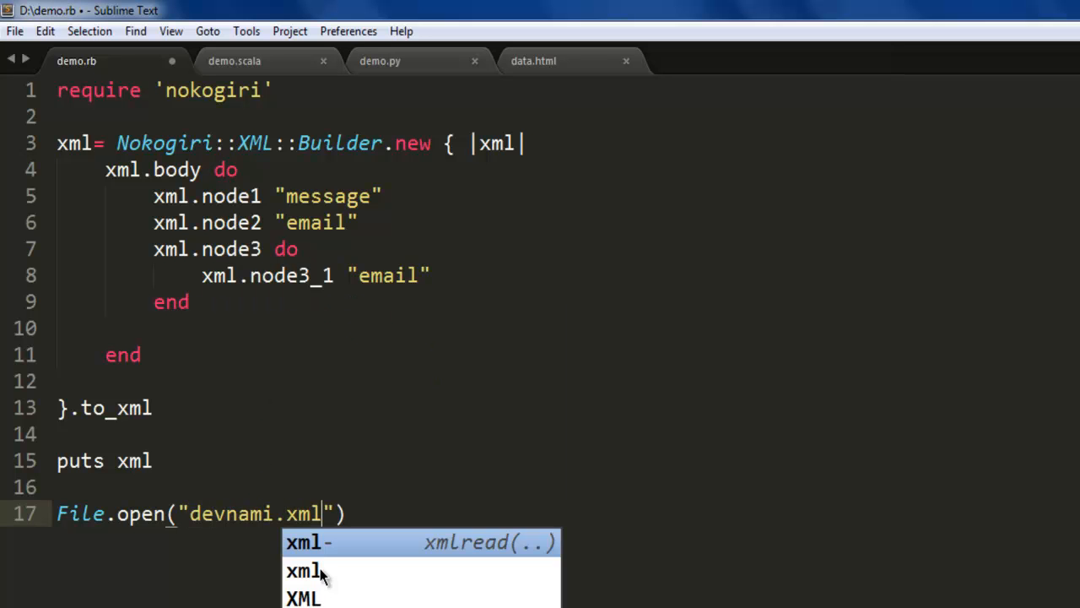
{"action": "type", "text": ","}
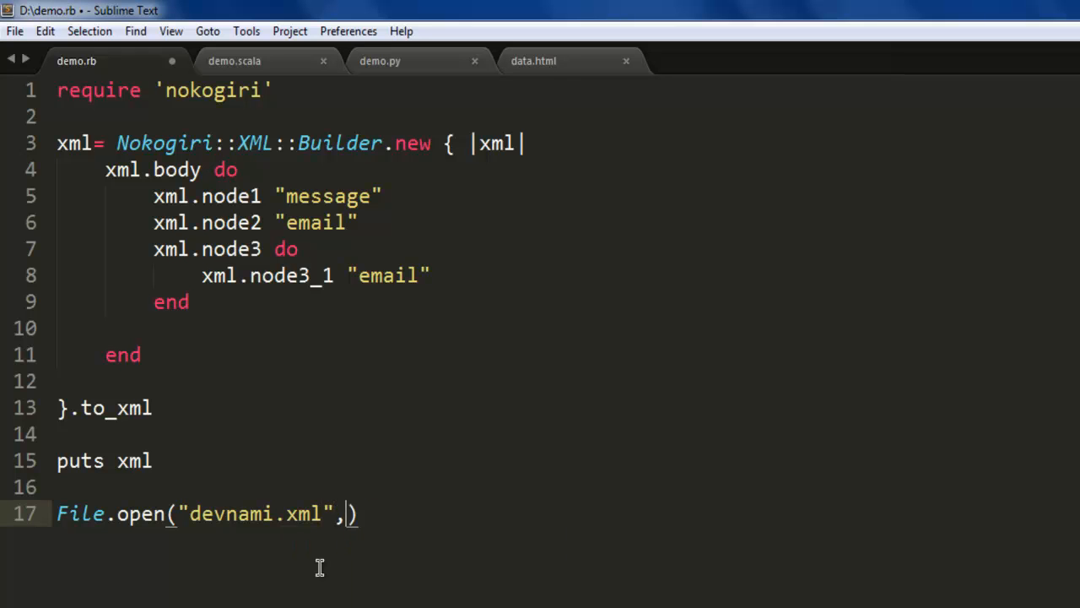
{"action": "type", "text": "'w'"}
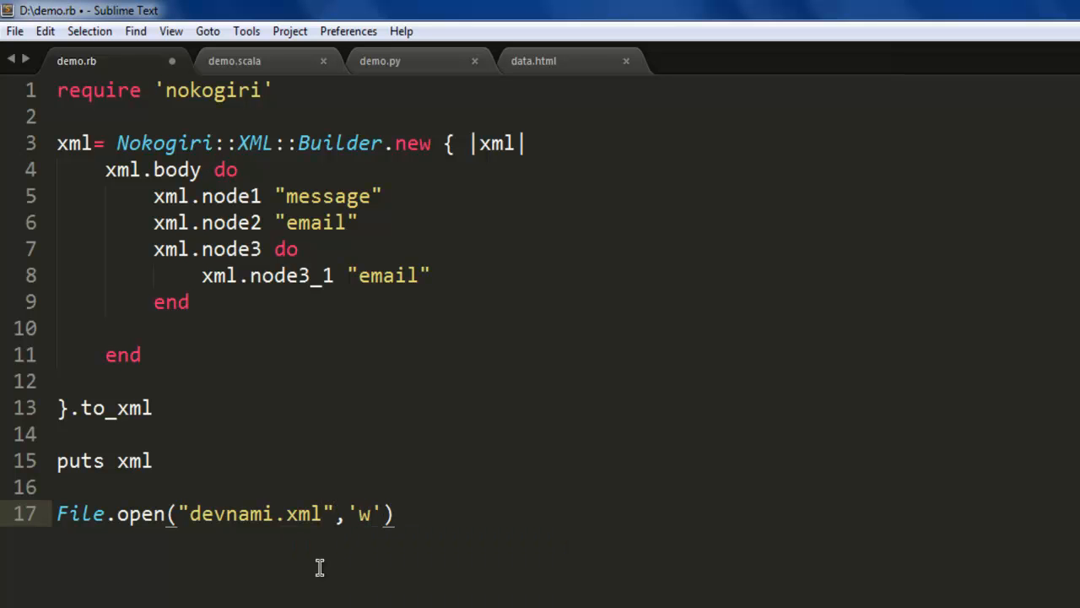
{"action": "type", "text": "{}"}
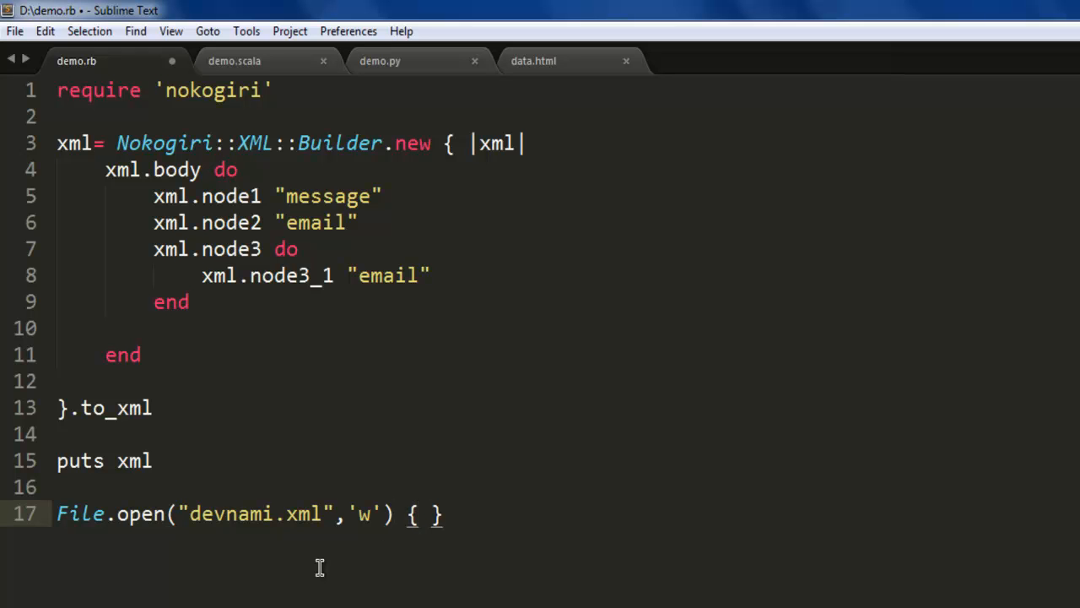
{"action": "left_click", "coordinate": [429, 514]}
{"action": "type", "text": "|"}
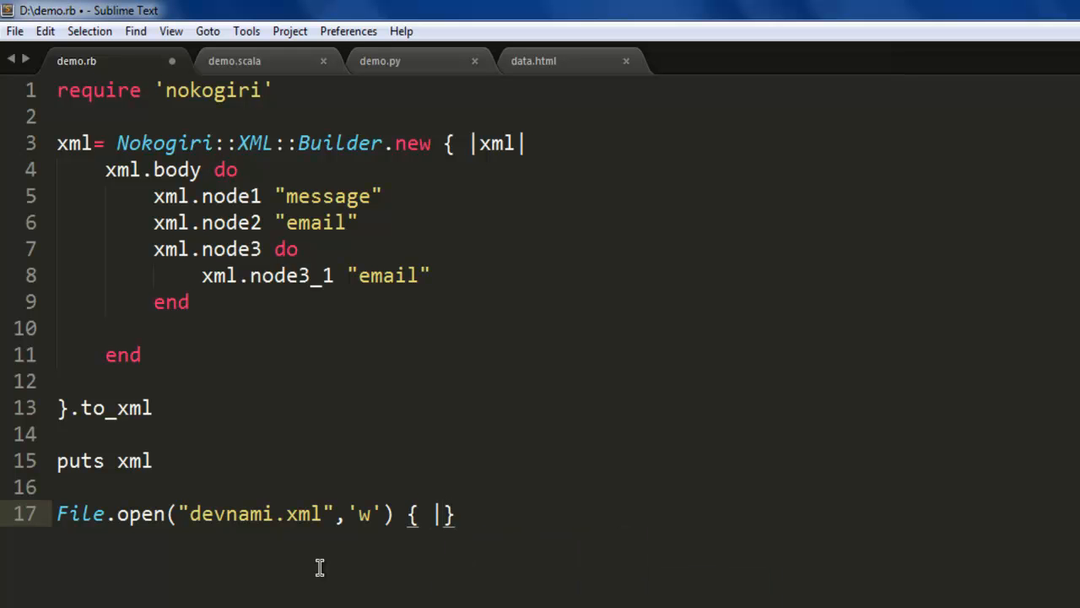
{"action": "type", "text": "f|"}
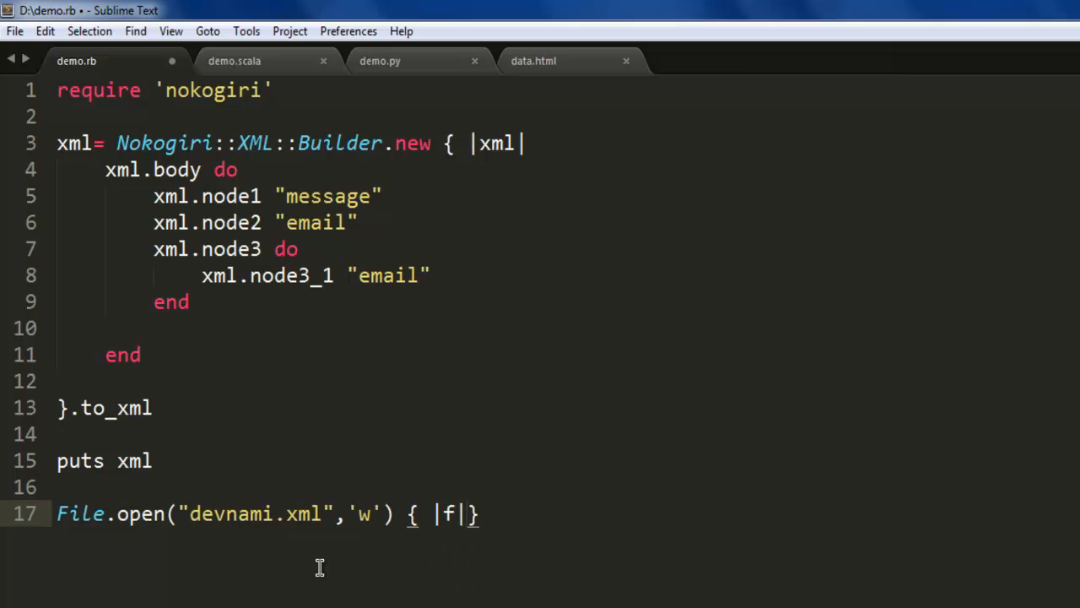
{"action": "type", "text": "f.wr"}
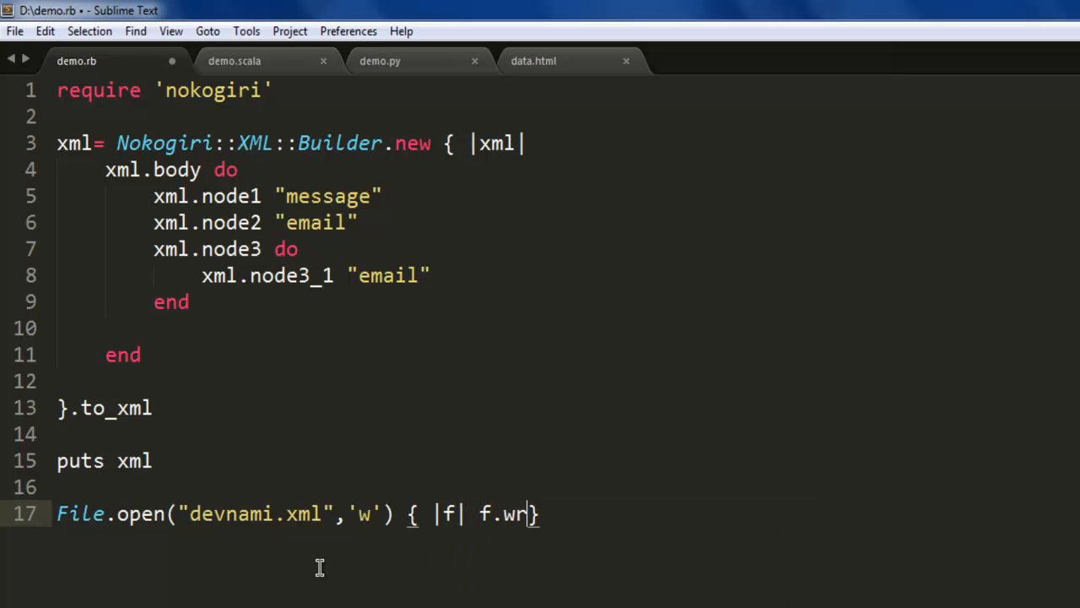
{"action": "type", "text": "ite"}
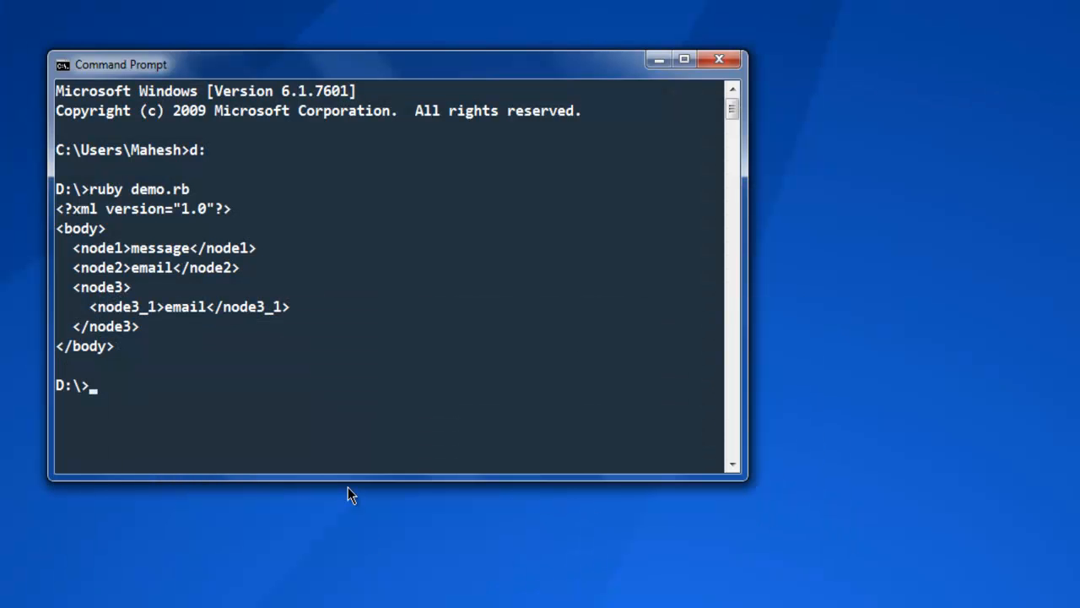
Step: Run 'ruby demo.rb' again at the D:\> prompt
{"action": "type", "text": "ruby demo.rb"}
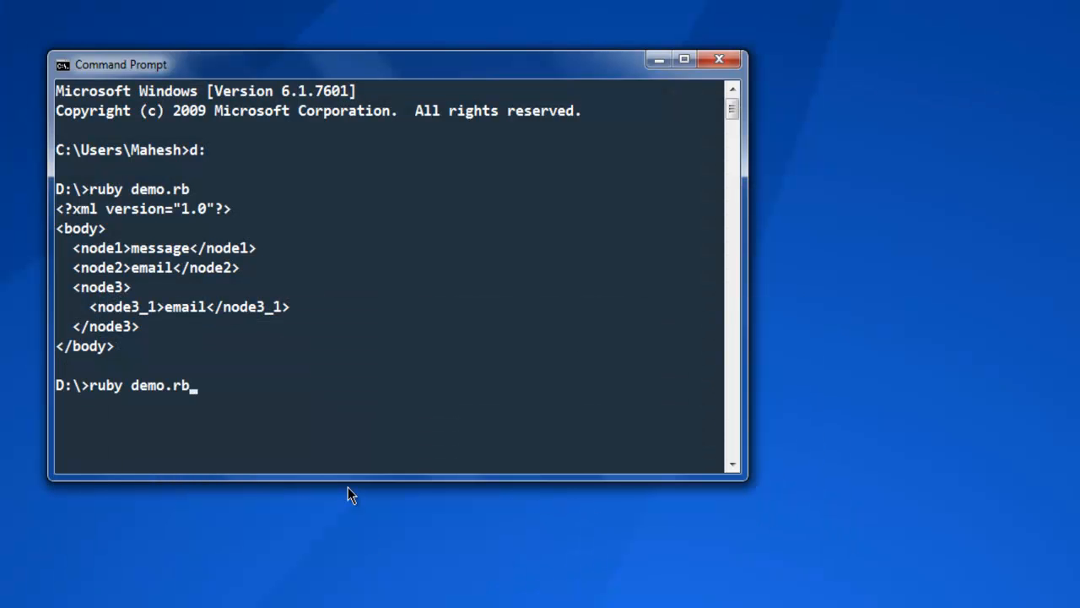
{"action": "key", "text": "Return"}
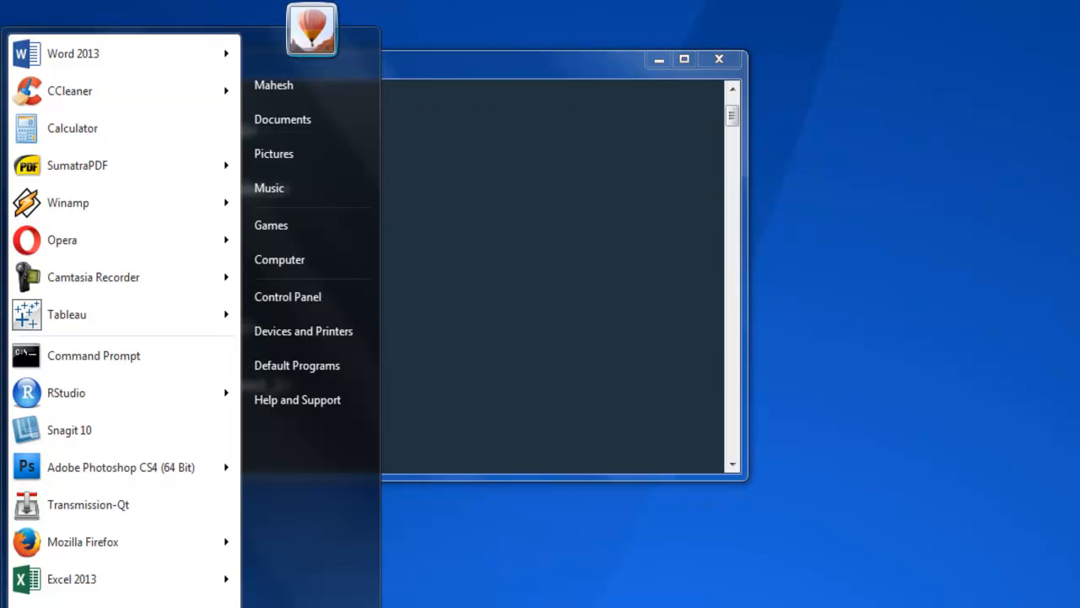
Step: Open New Volume (D:) from Computer and scroll to find devnami.xml
{"action": "left_click", "coordinate": [280, 259]}
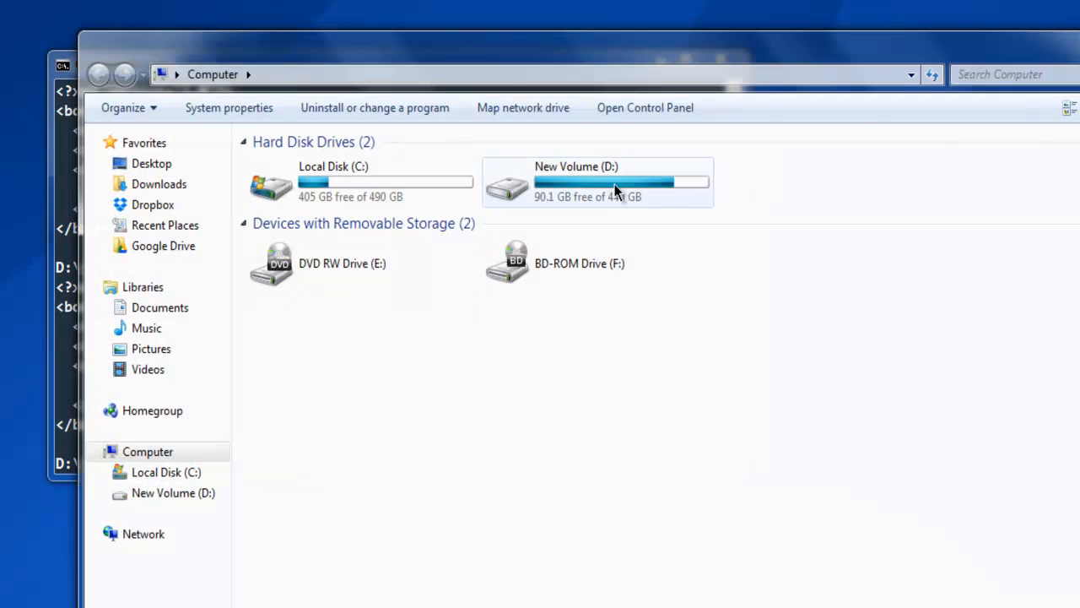
{"action": "double_click", "coordinate": [597, 182]}
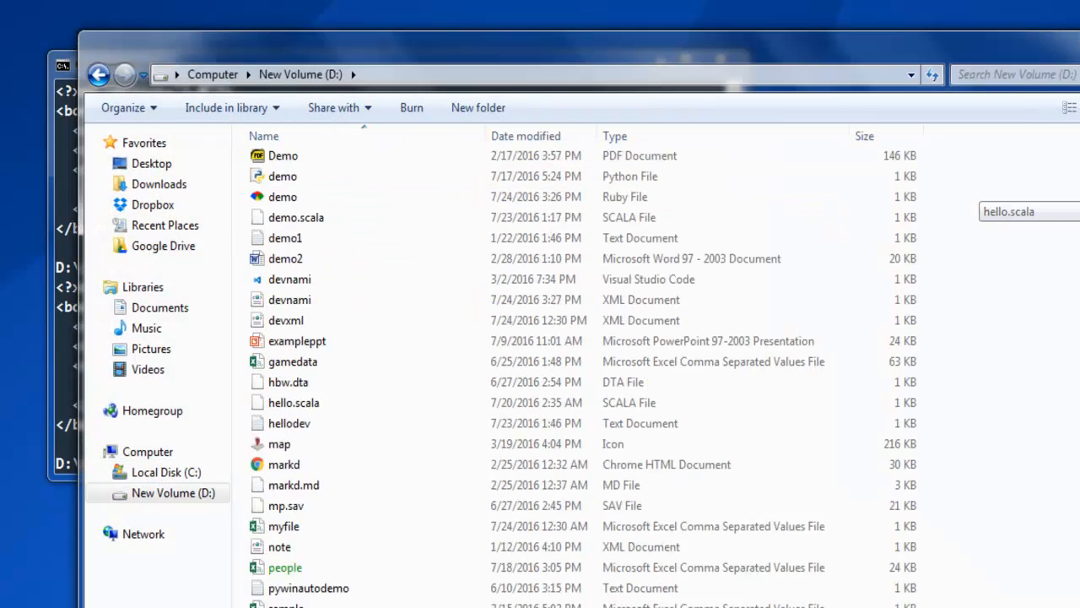
{"action": "scroll", "scroll_direction": "down", "scroll_amount": 3}
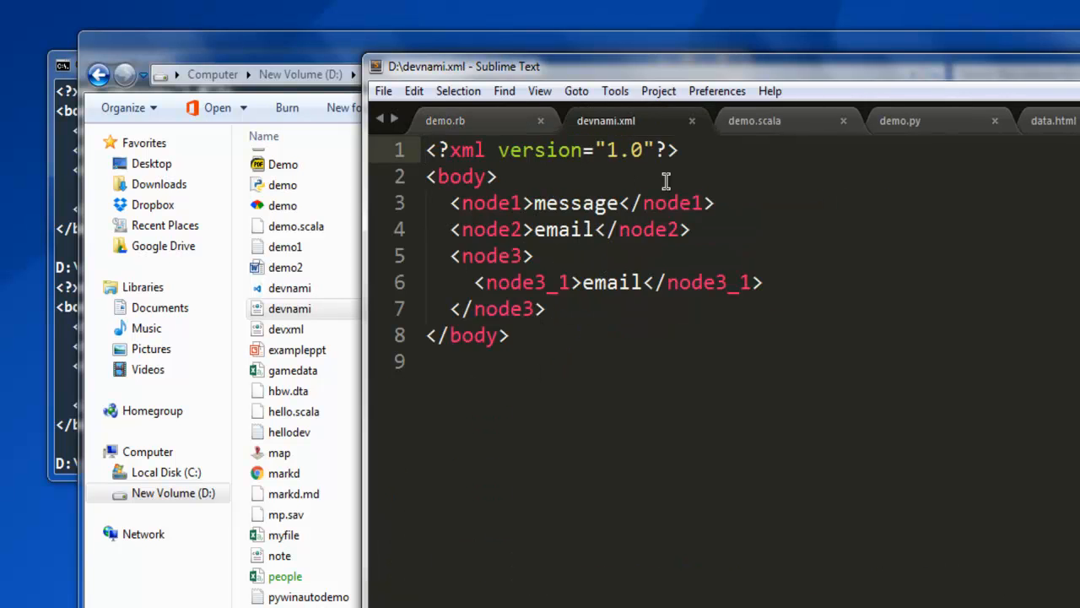
Step: Compare the demo.rb and devnami.xml tabs, ending on demo.rb
{"action": "left_click", "coordinate": [445, 120]}
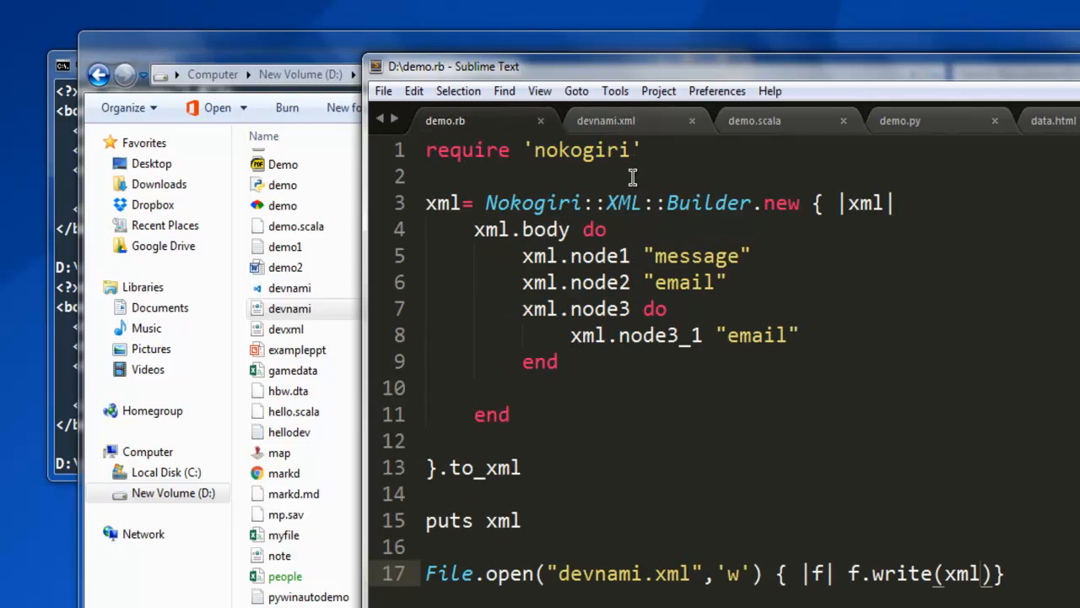
{"action": "left_click", "coordinate": [605, 120]}
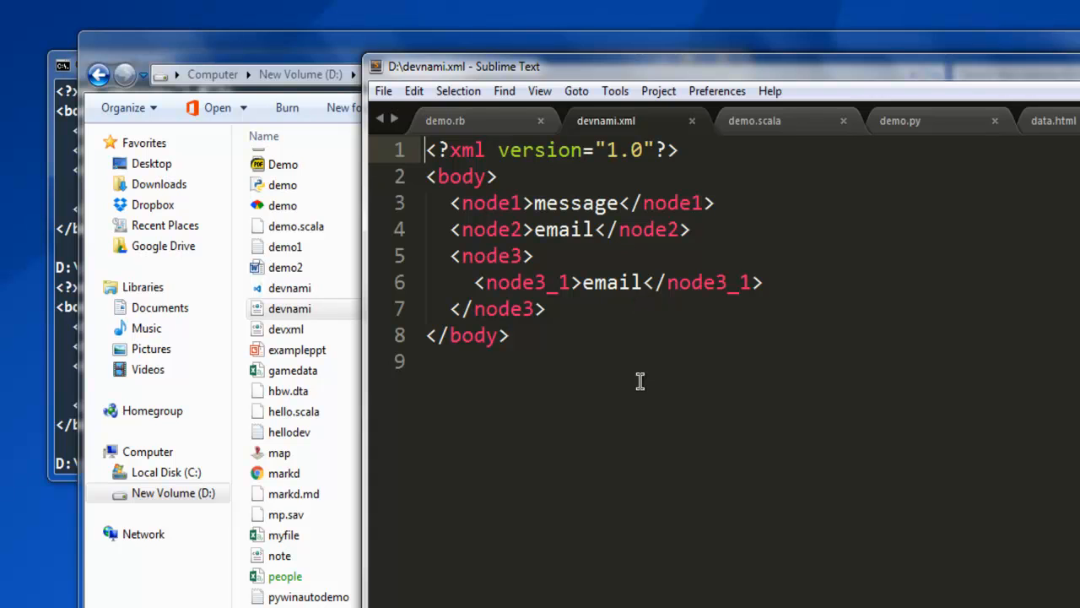
{"action": "mouse_move", "coordinate": [686, 320]}
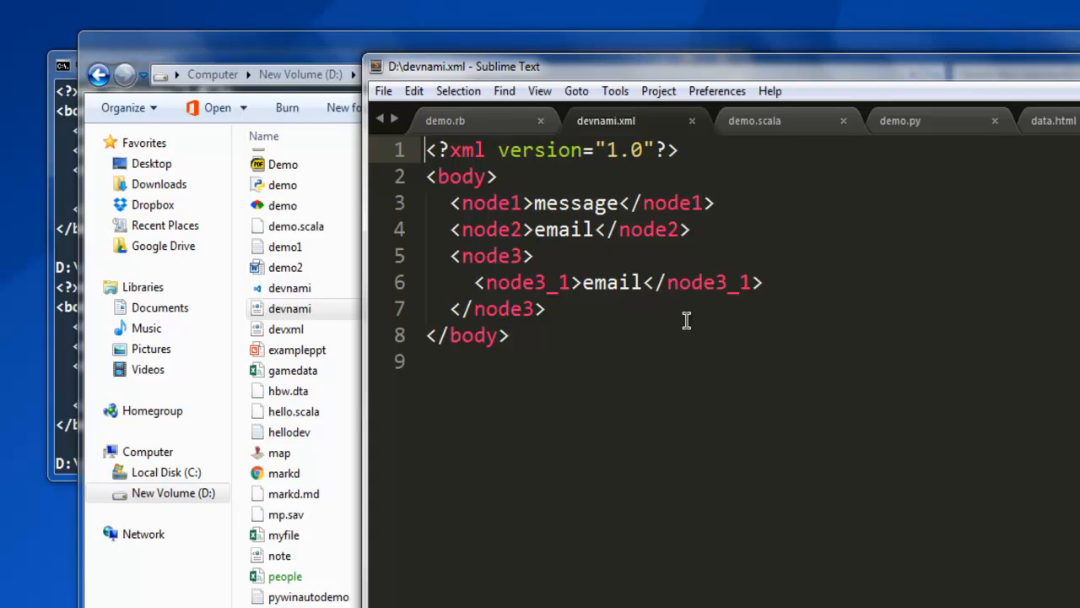
{"action": "mouse_move", "coordinate": [567, 319]}
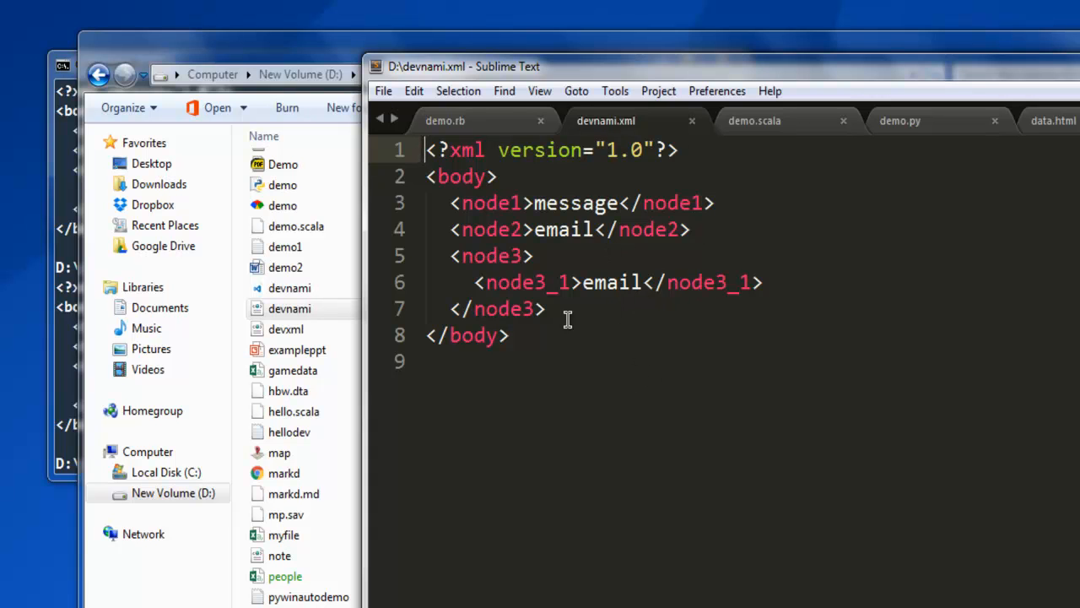
{"action": "left_click", "coordinate": [445, 120]}
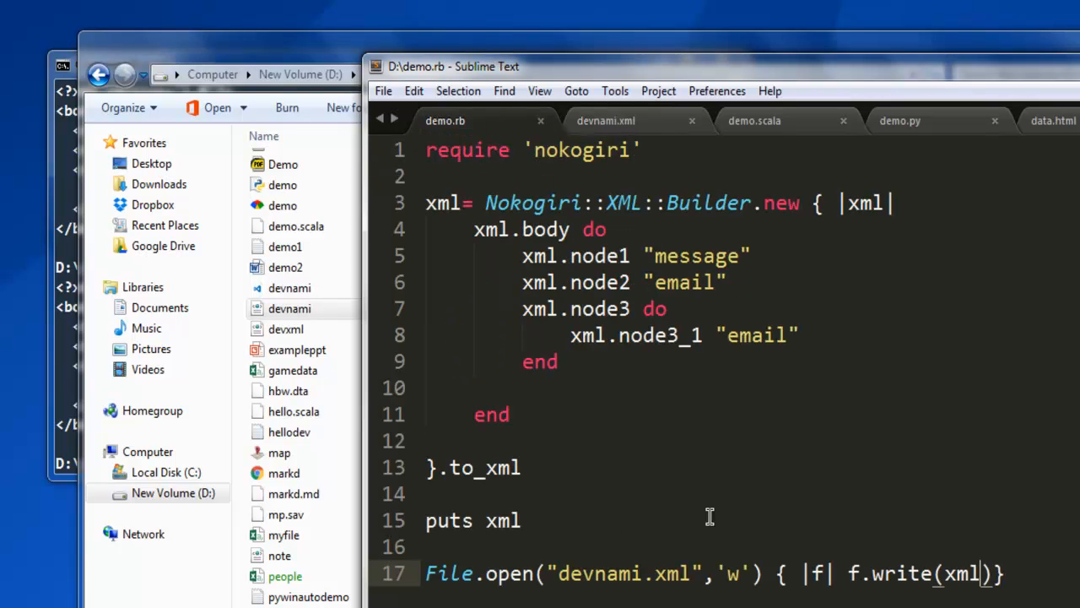